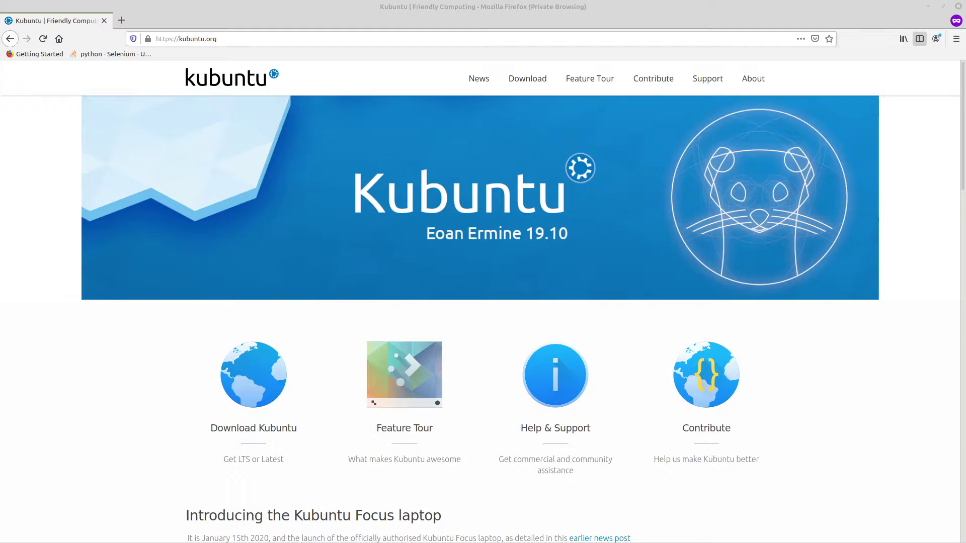
pyautogui.moveTo(491, 186)
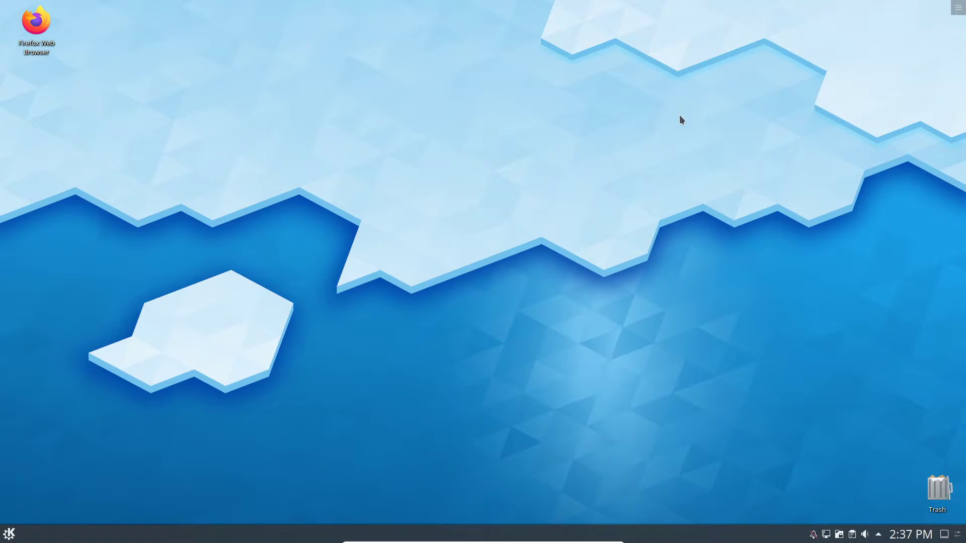
pyautogui.moveTo(569, 228)
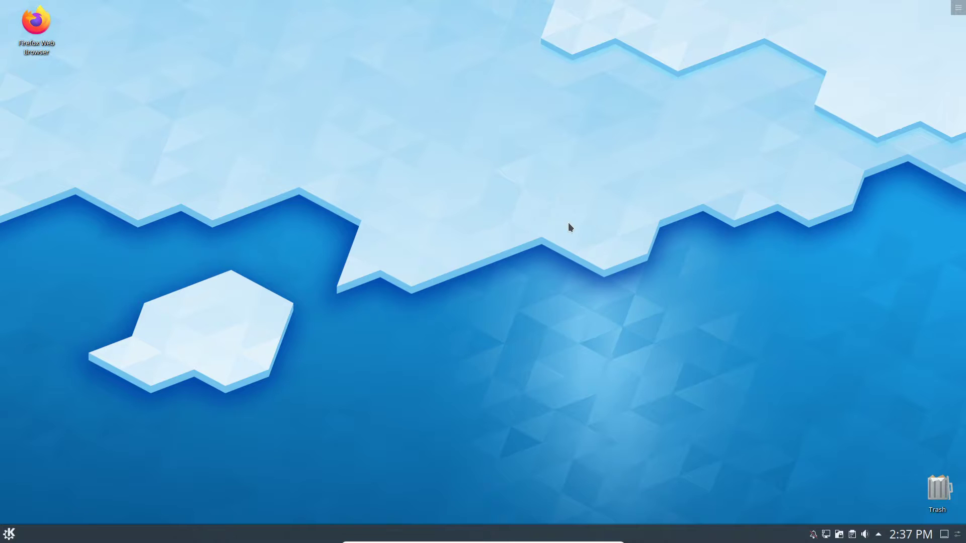
pyautogui.moveTo(628, 265)
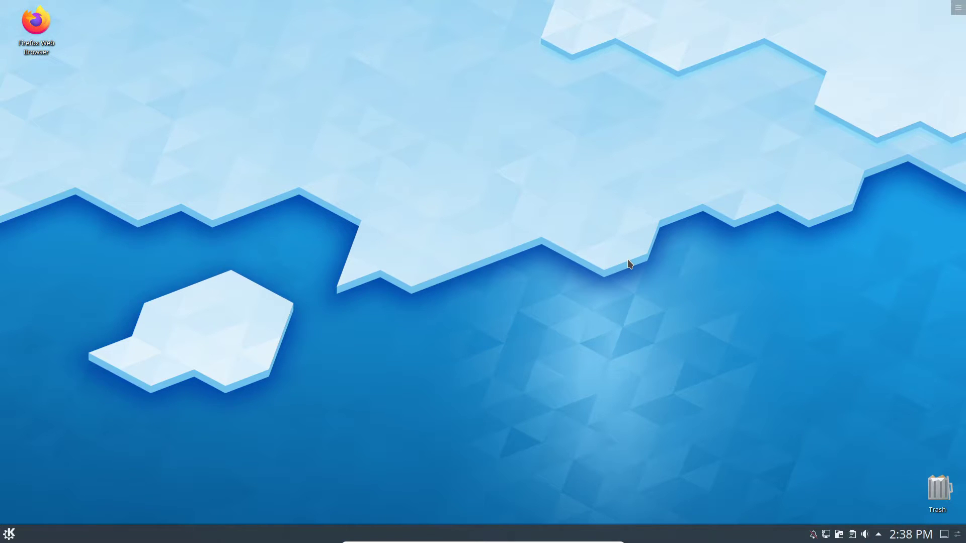
pyautogui.moveTo(508, 303)
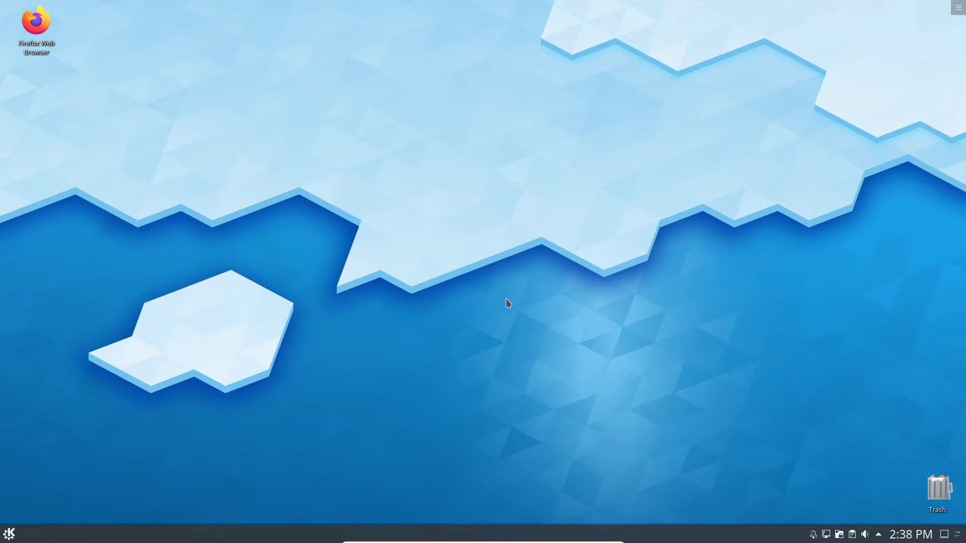
pyautogui.moveTo(318, 345)
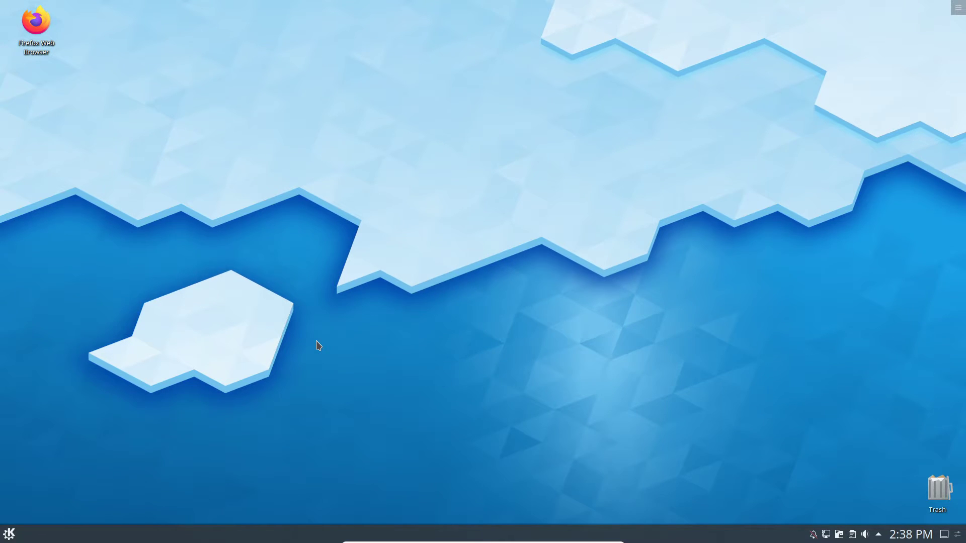
pyautogui.click(8, 533)
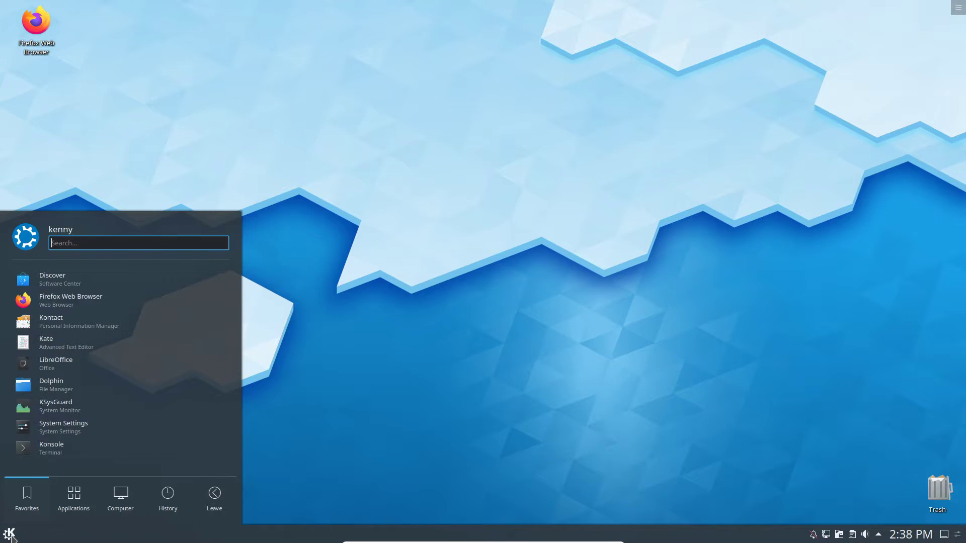
pyautogui.moveTo(209, 356)
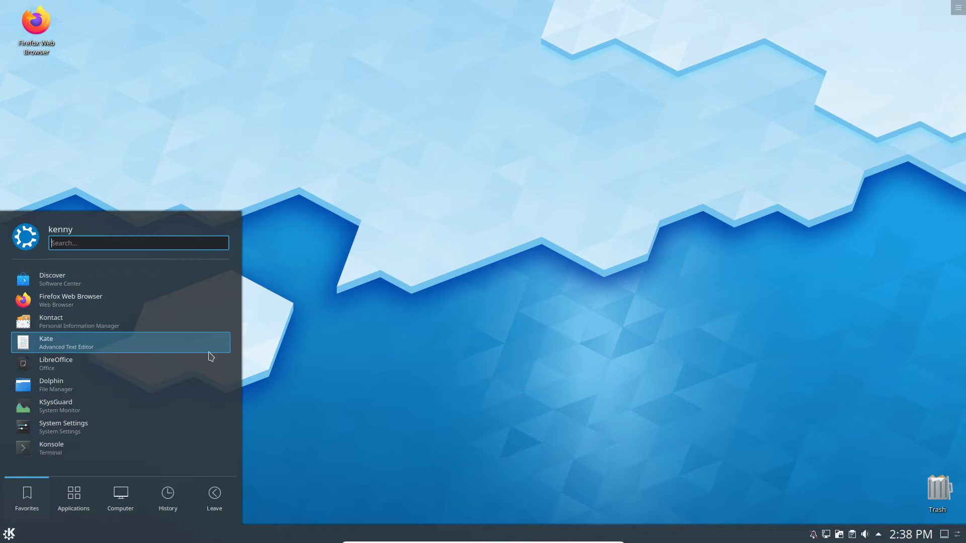
pyautogui.click(120, 496)
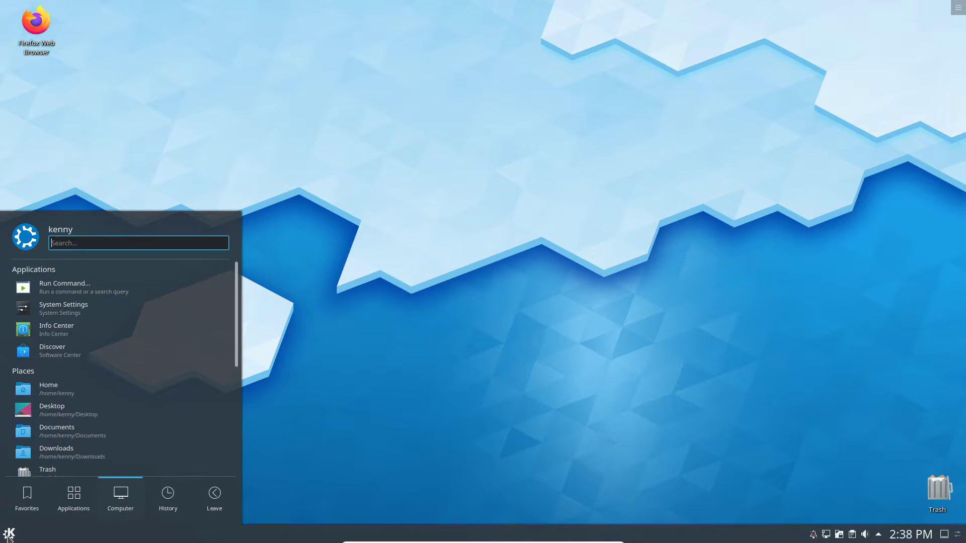
pyautogui.click(26, 496)
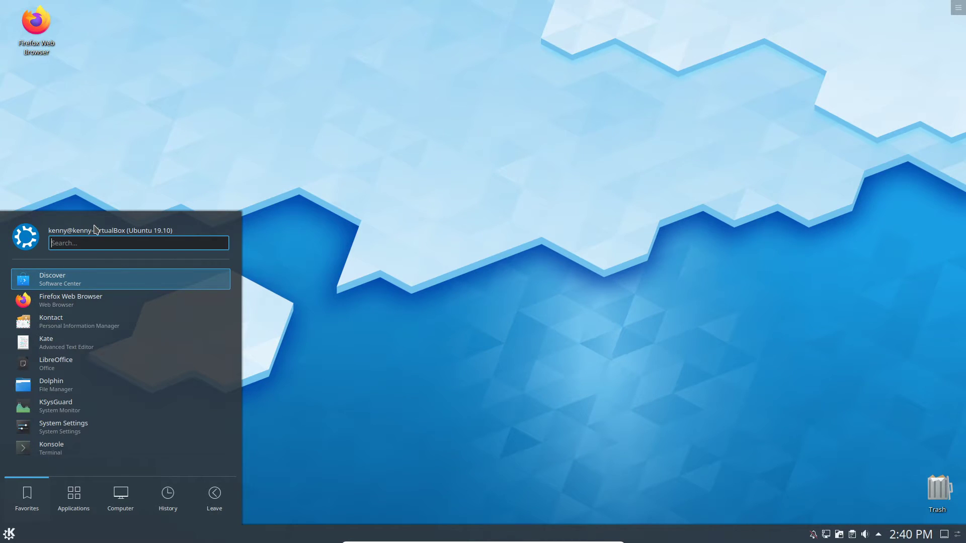
pyautogui.moveTo(118, 233)
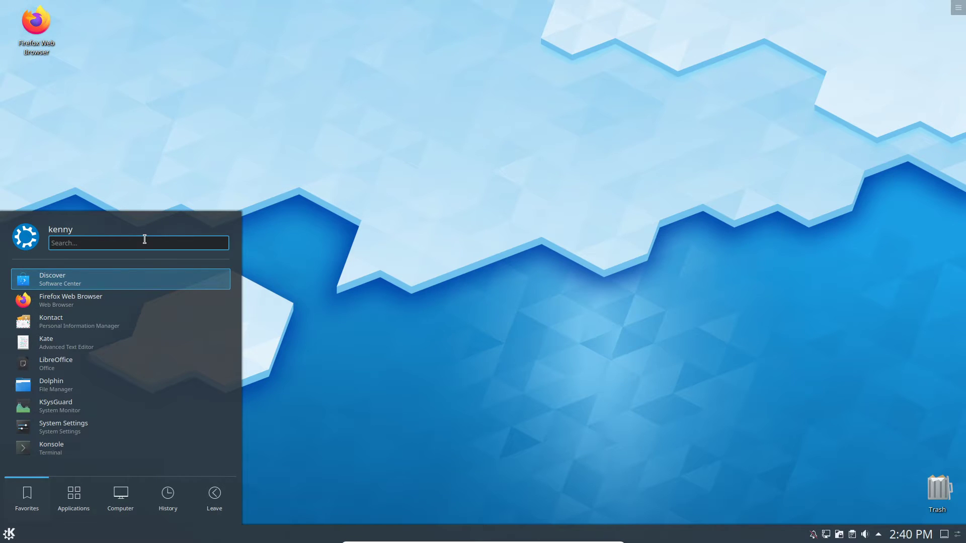
pyautogui.moveTo(319, 168)
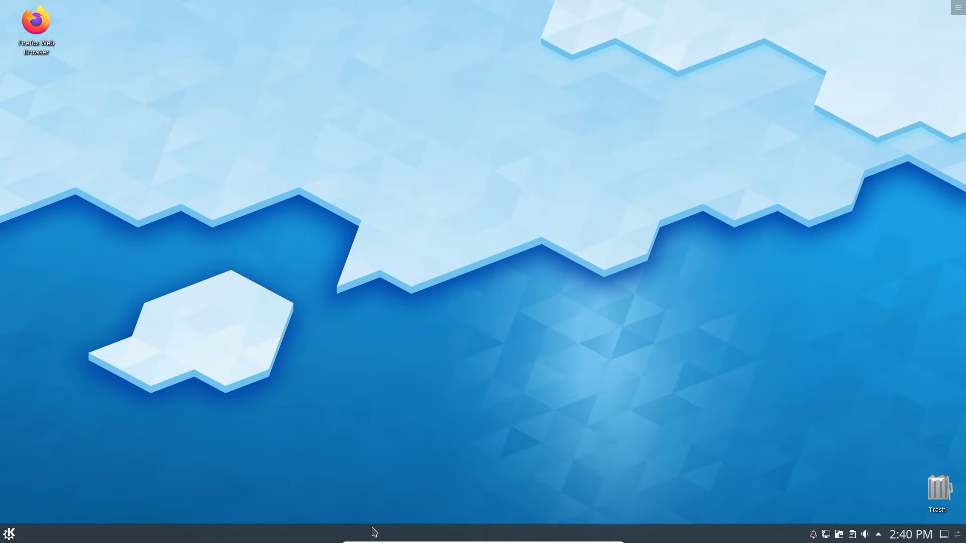
pyautogui.moveTo(713, 473)
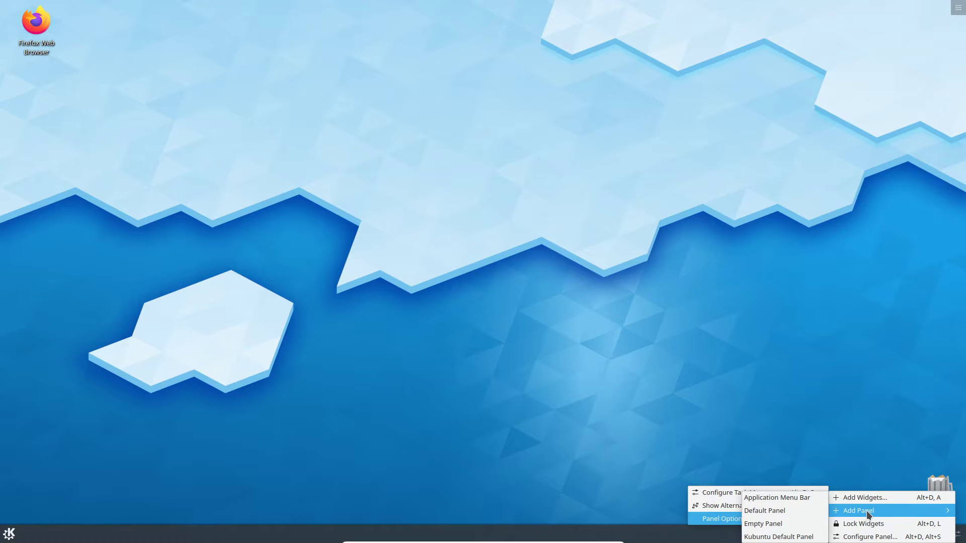
pyautogui.moveTo(763, 510)
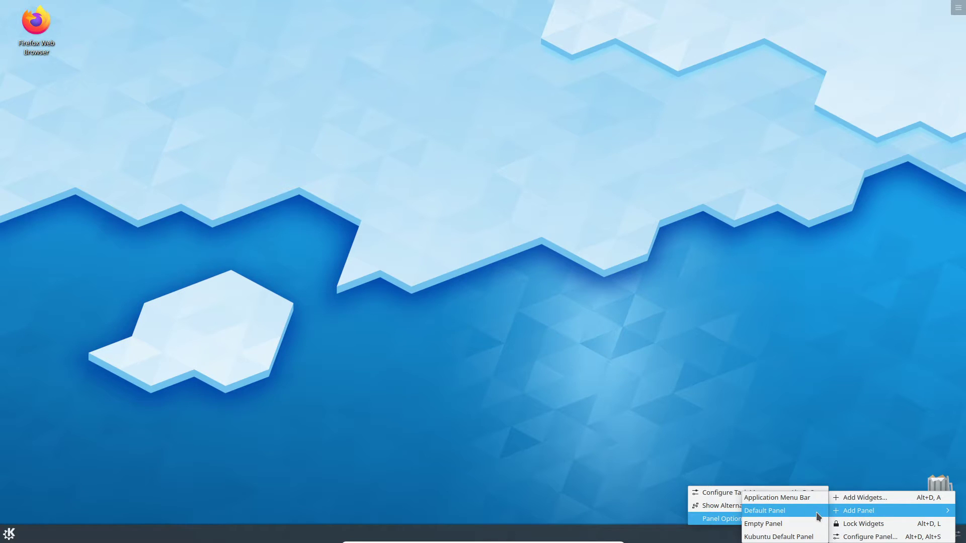
pyautogui.moveTo(769, 521)
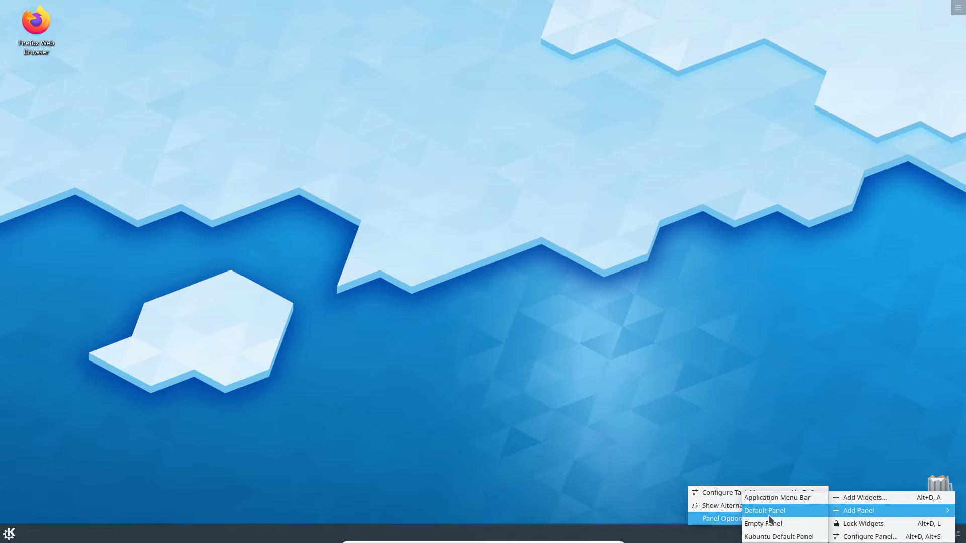
pyautogui.moveTo(759, 524)
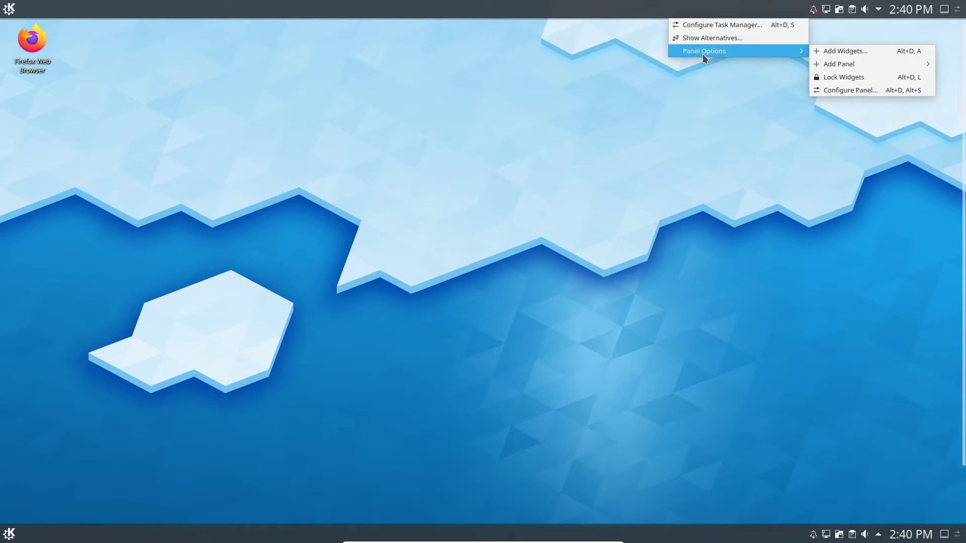
pyautogui.moveTo(782, 44)
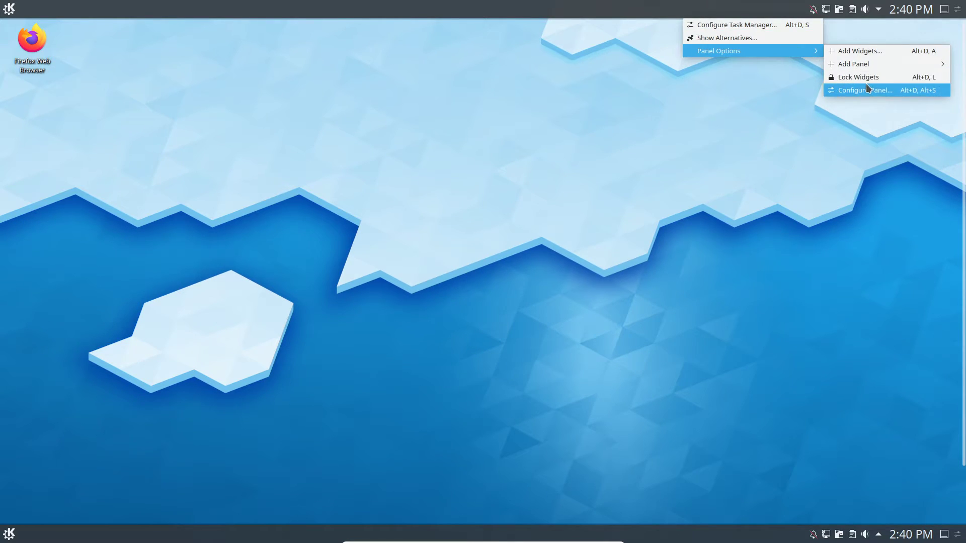
pyautogui.click(864, 90)
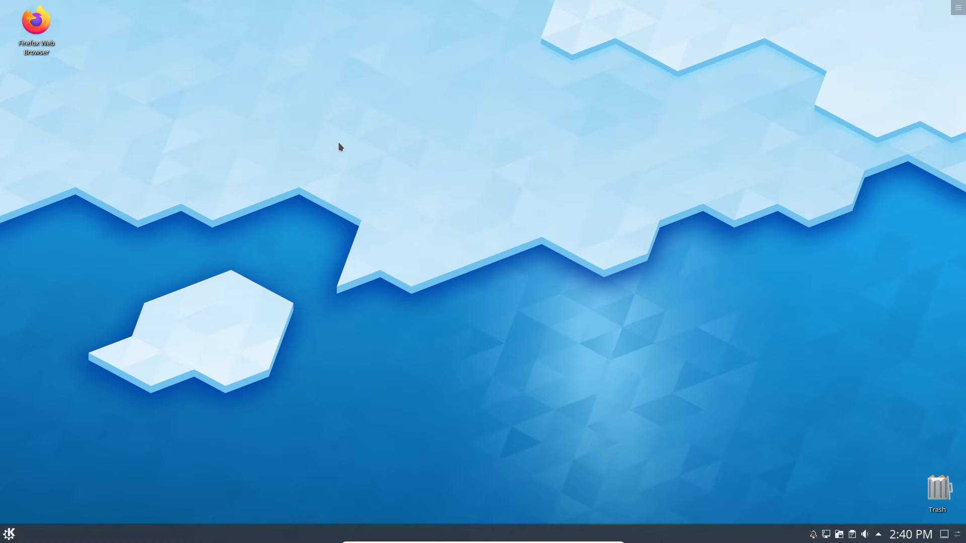
pyautogui.moveTo(341, 148)
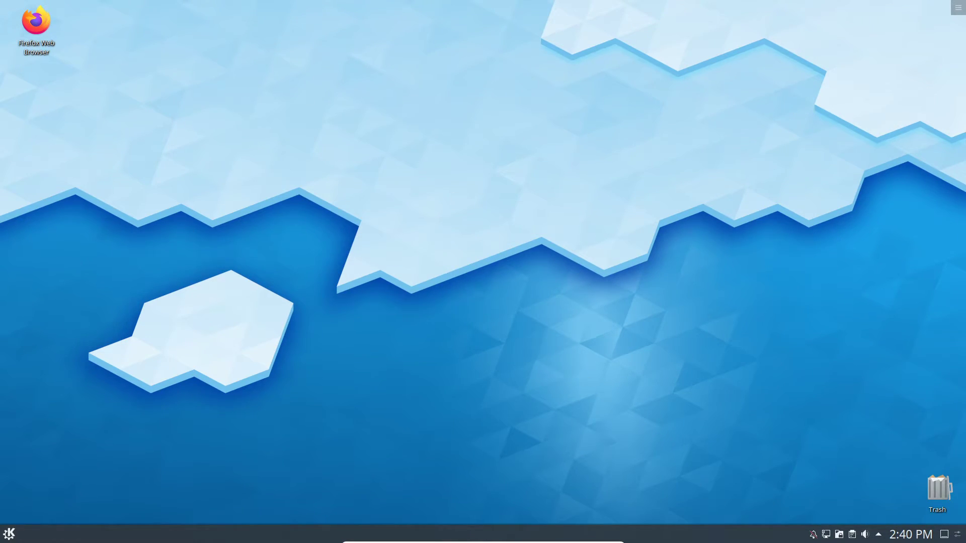
pyautogui.moveTo(540, 410)
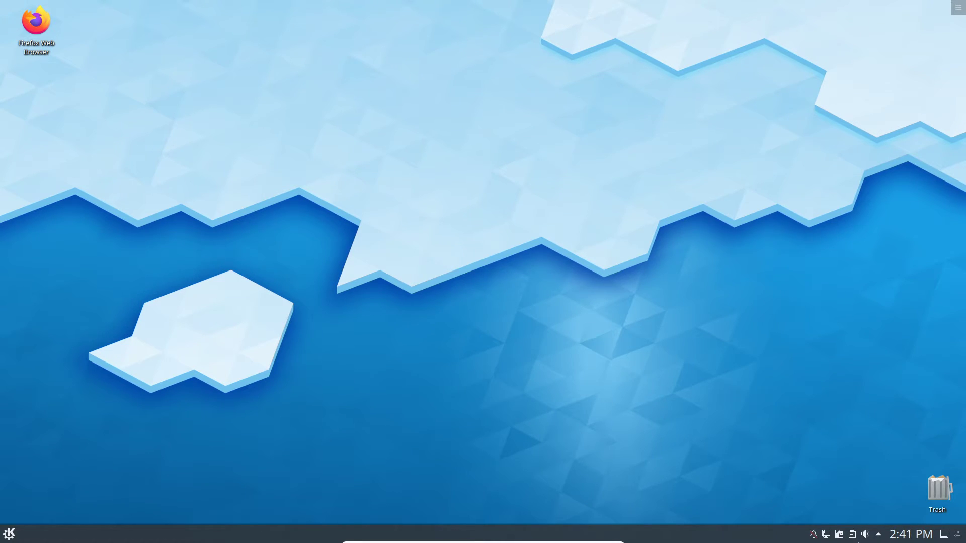
pyautogui.moveTo(878, 535)
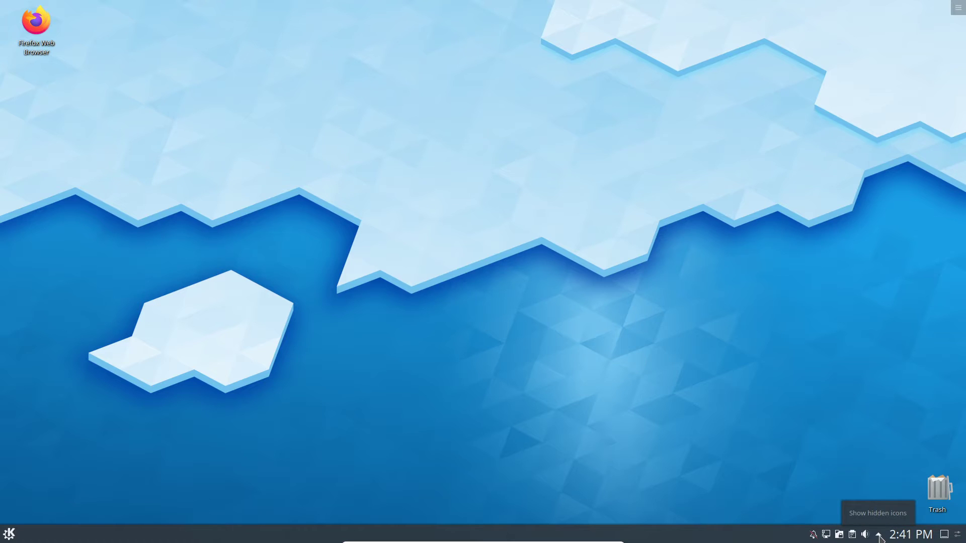
# Open the tray's Audio Volume applet, showing output at 45% and microphone at 67%
pyautogui.click(865, 535)
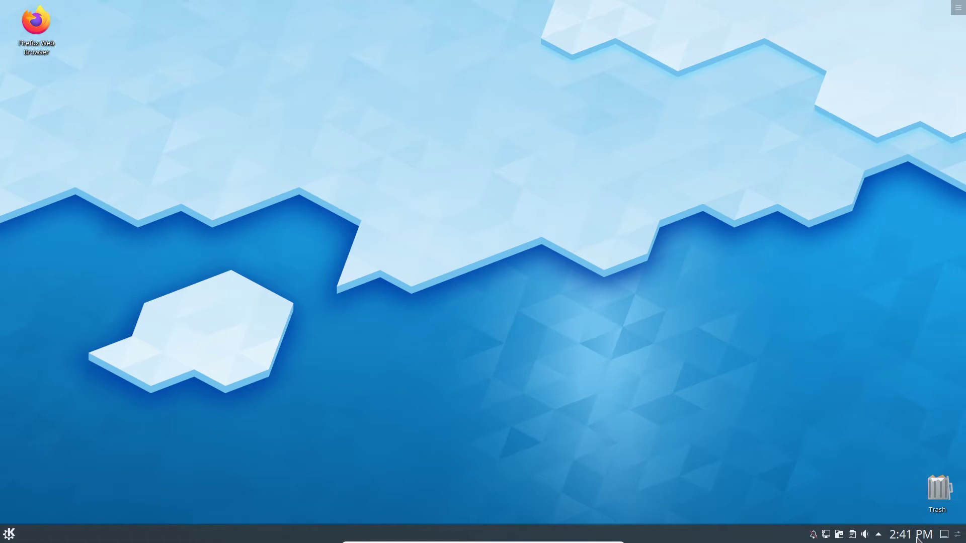
pyautogui.click(909, 534)
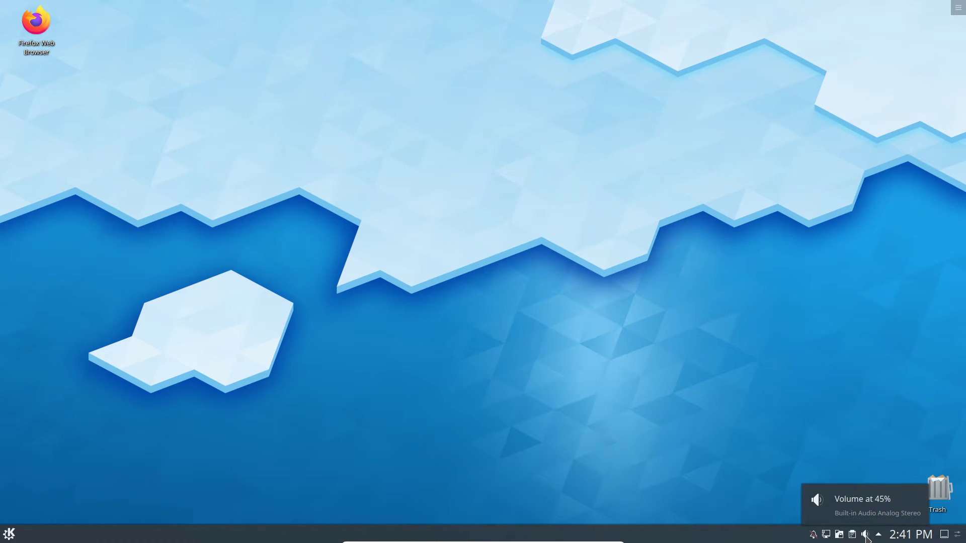
pyautogui.click(865, 534)
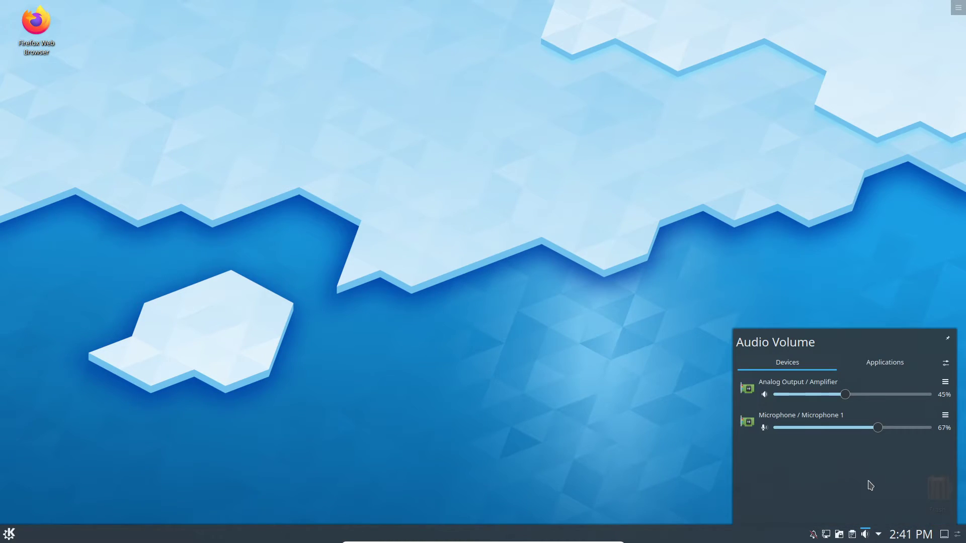
pyautogui.moveTo(866, 411)
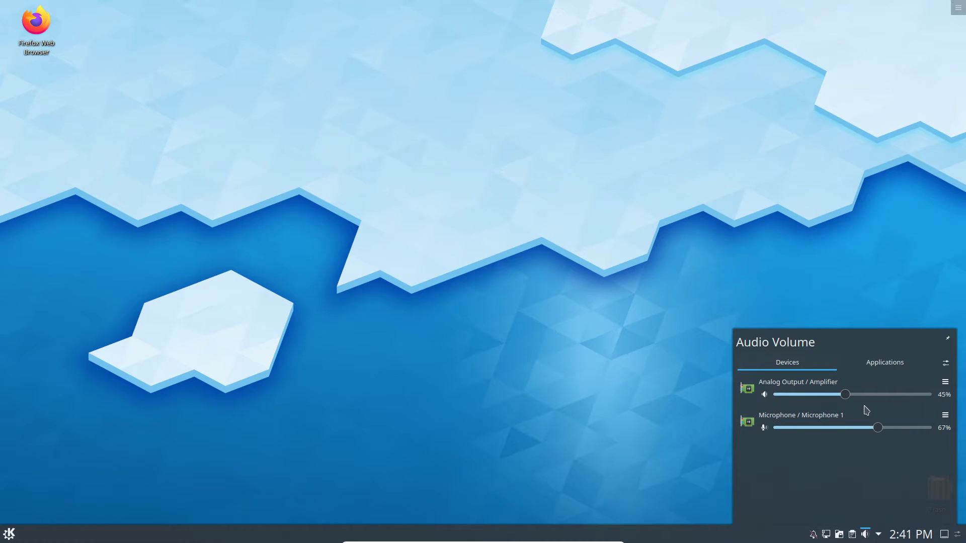
pyautogui.moveTo(919, 378)
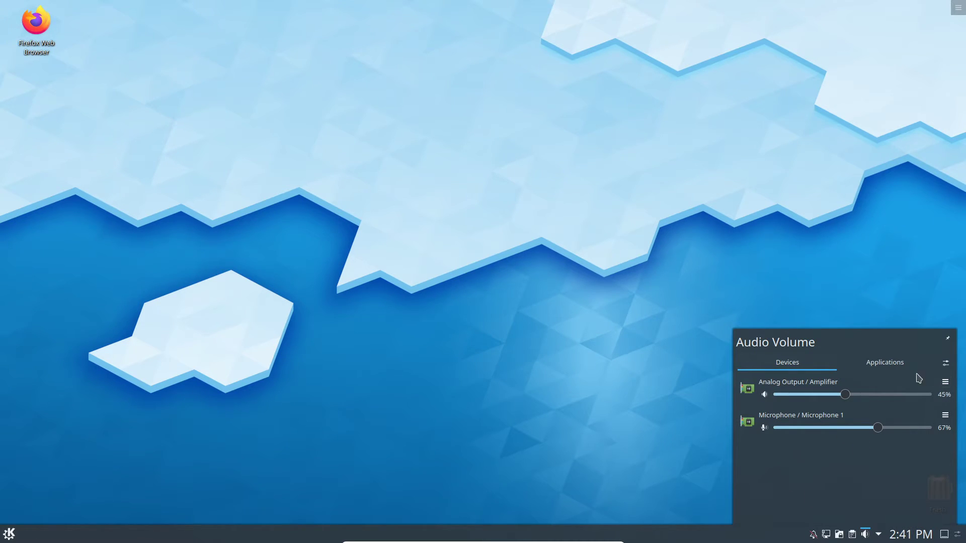
pyautogui.moveTo(830, 405)
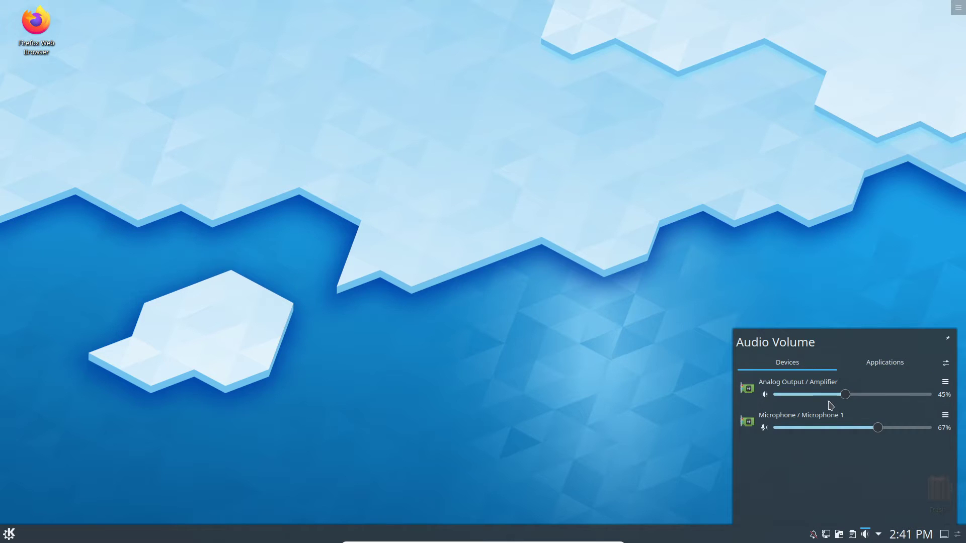
# Open the tray clipboard history listing jed, xed, mutt and neovim
pyautogui.click(851, 534)
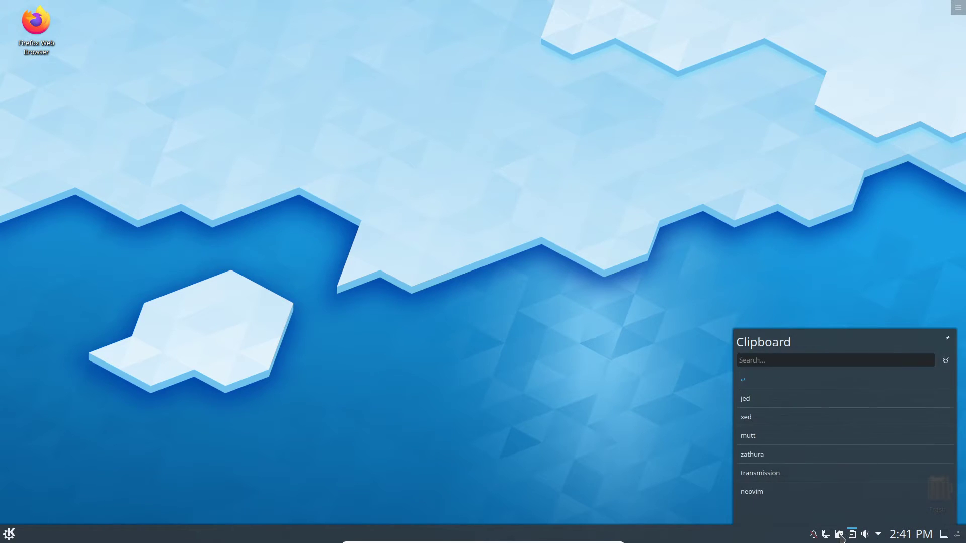
pyautogui.moveTo(804, 398)
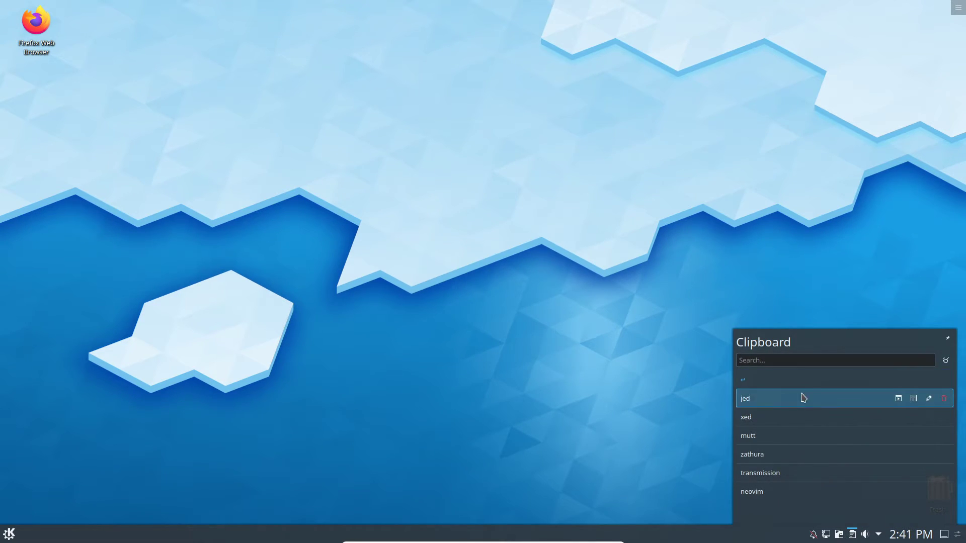
pyautogui.moveTo(818, 398)
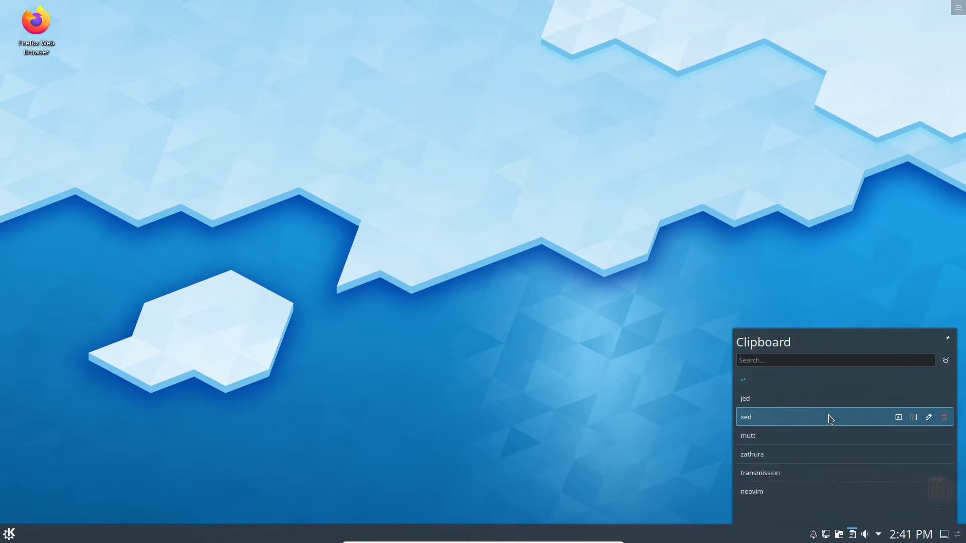
pyautogui.moveTo(831, 412)
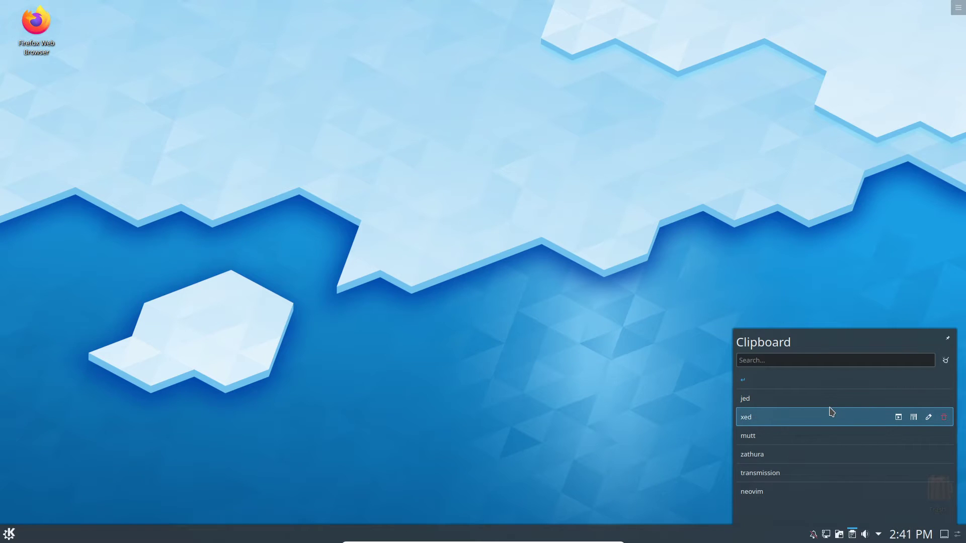
pyautogui.moveTo(821, 480)
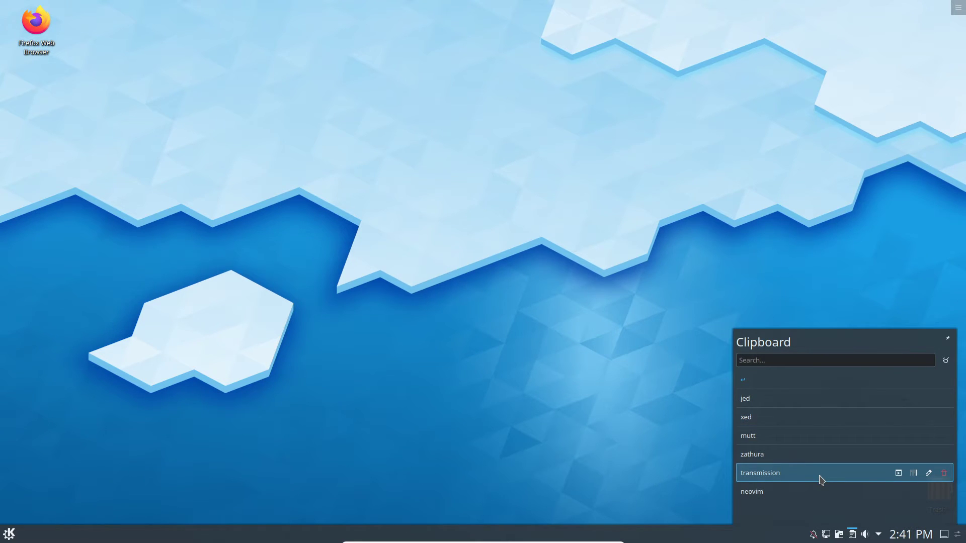
pyautogui.moveTo(775, 273)
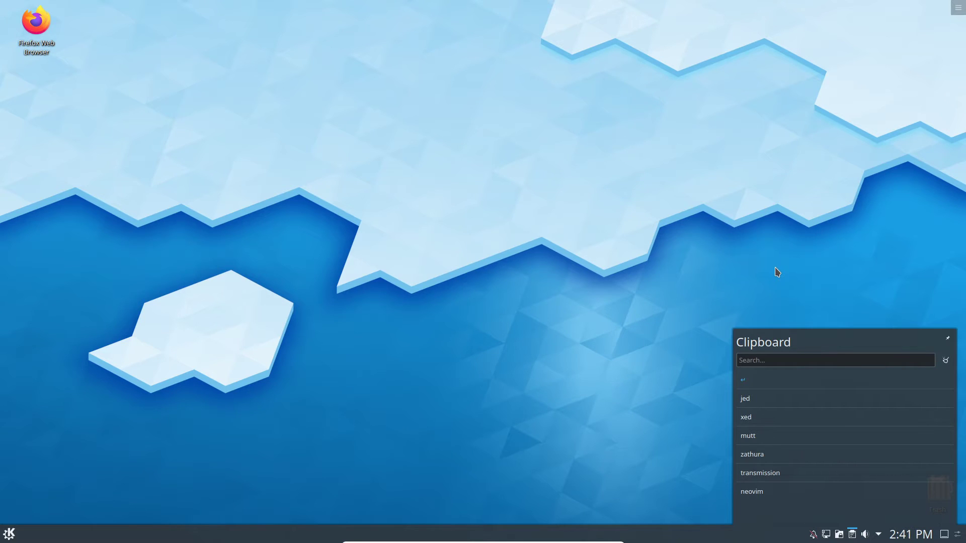
# View Vaults, then enable Do not disturb in Notifications and open its settings
pyautogui.click(840, 534)
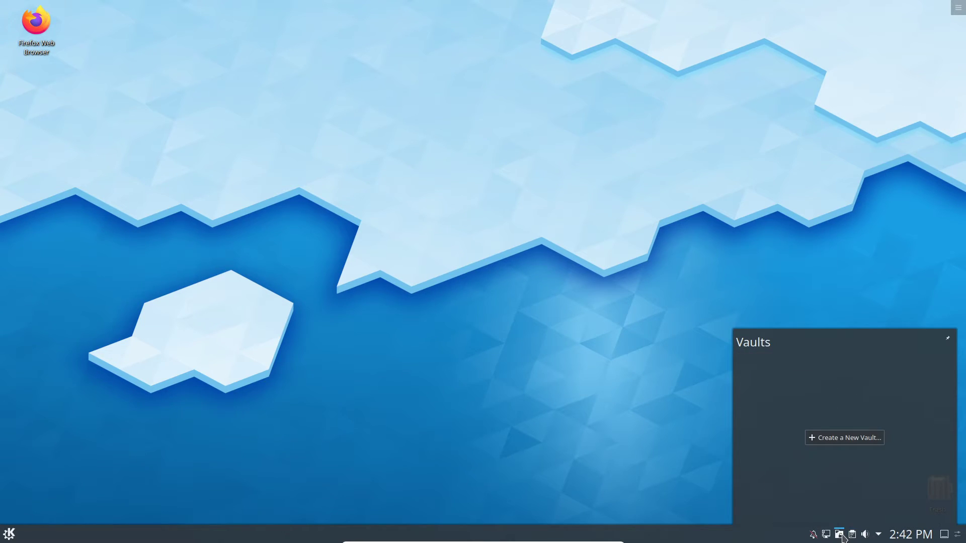
pyautogui.moveTo(799, 389)
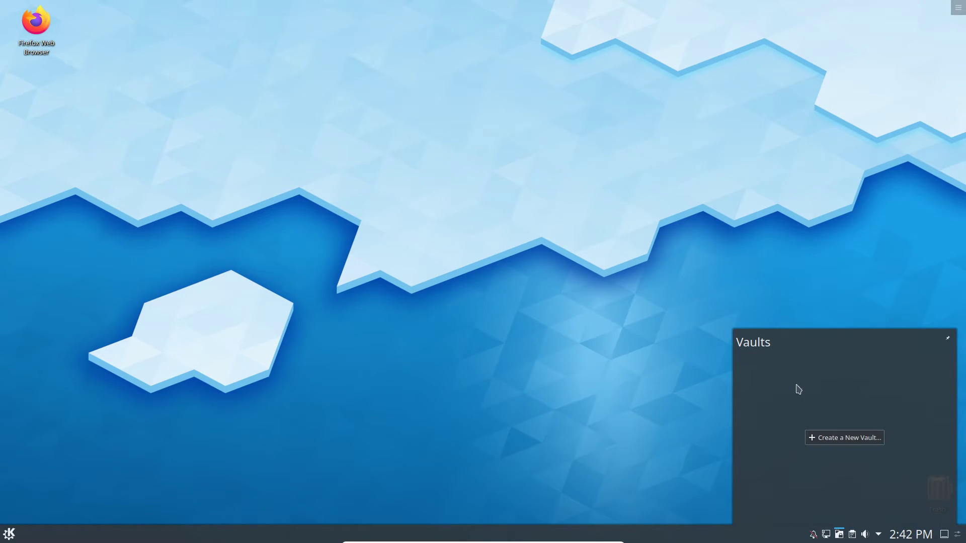
pyautogui.moveTo(850, 361)
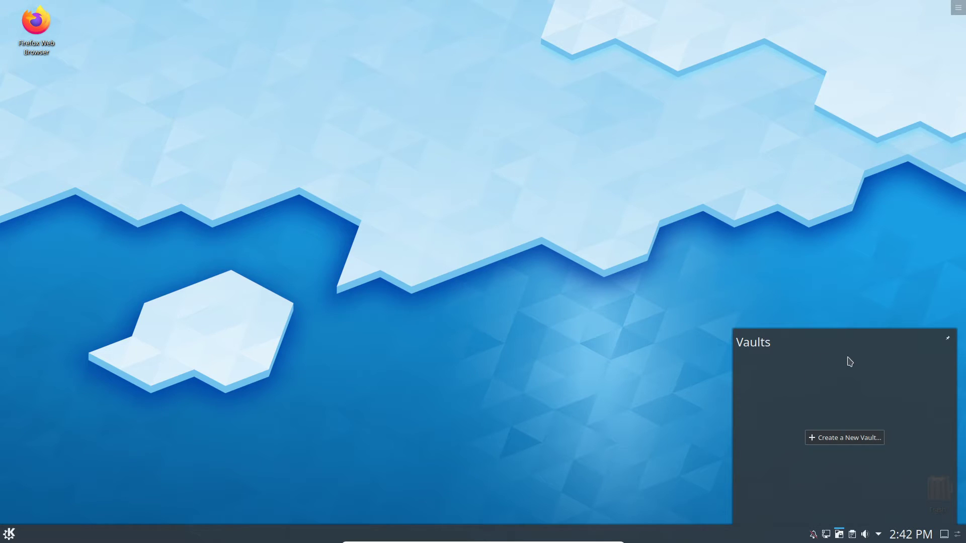
pyautogui.moveTo(874, 354)
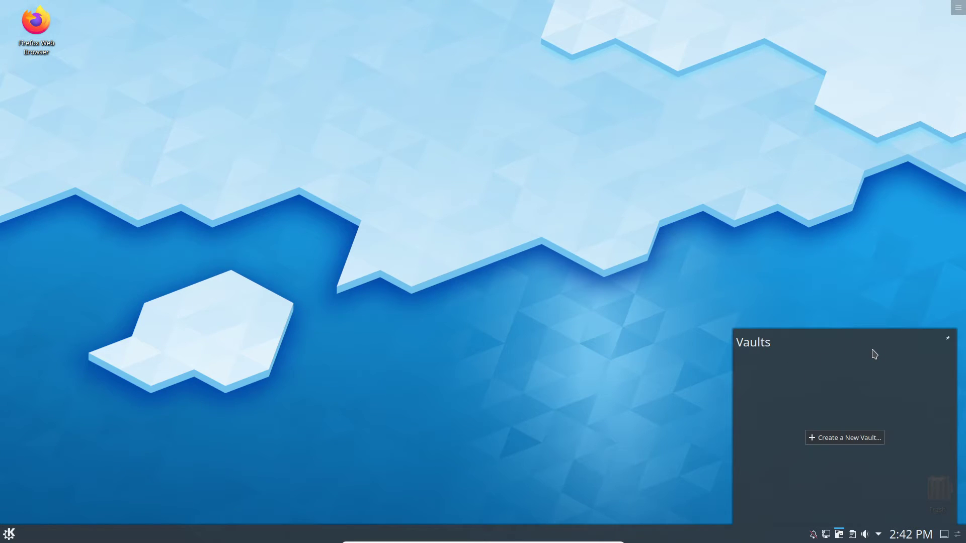
pyautogui.moveTo(834, 356)
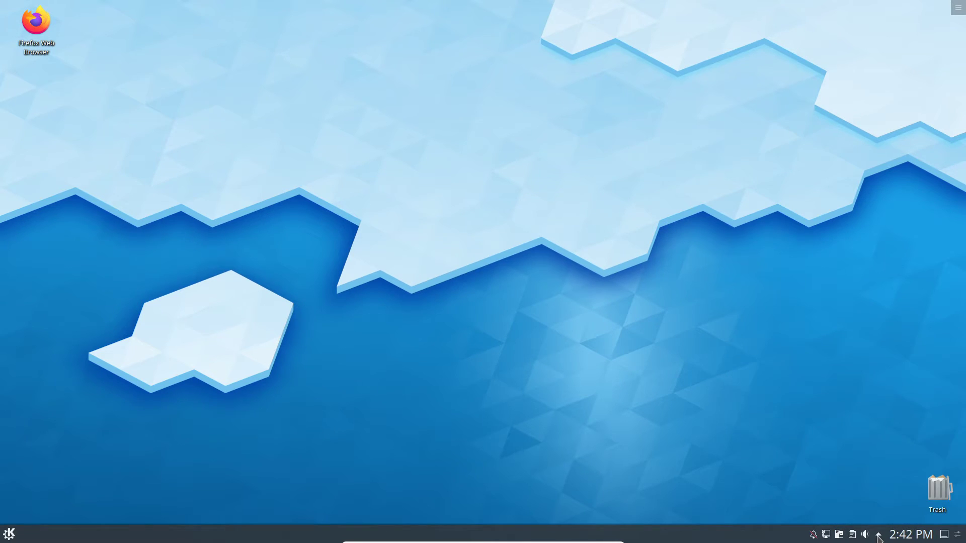
pyautogui.click(878, 535)
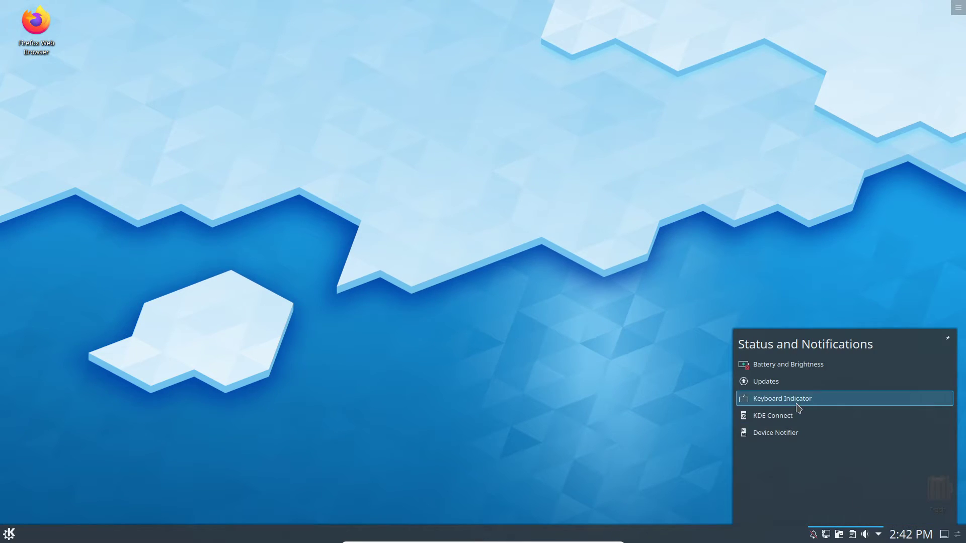
pyautogui.moveTo(839, 499)
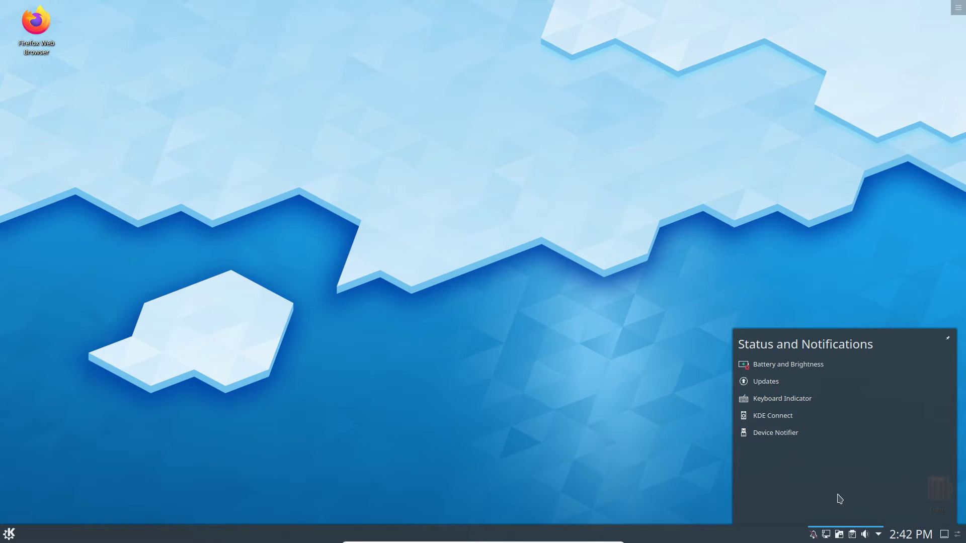
pyautogui.click(813, 534)
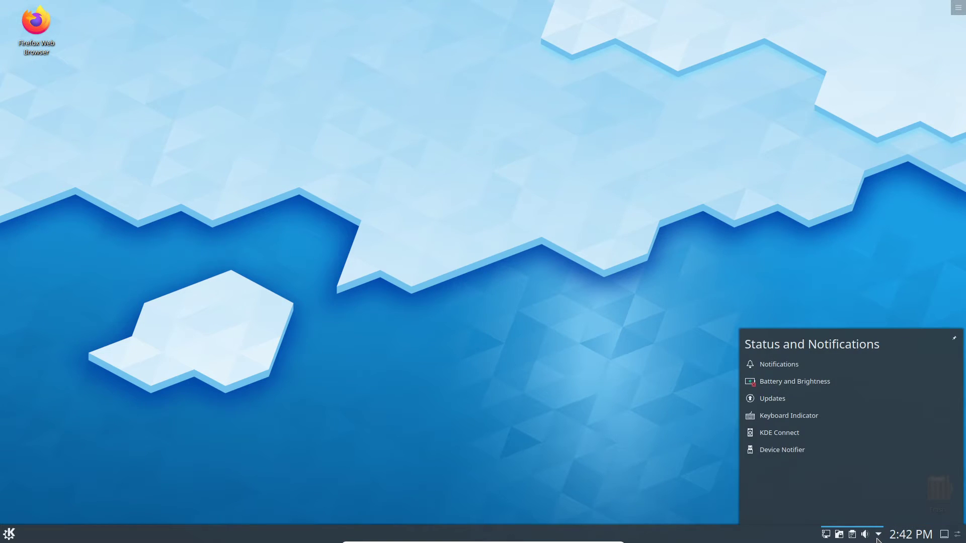
pyautogui.moveTo(787, 344)
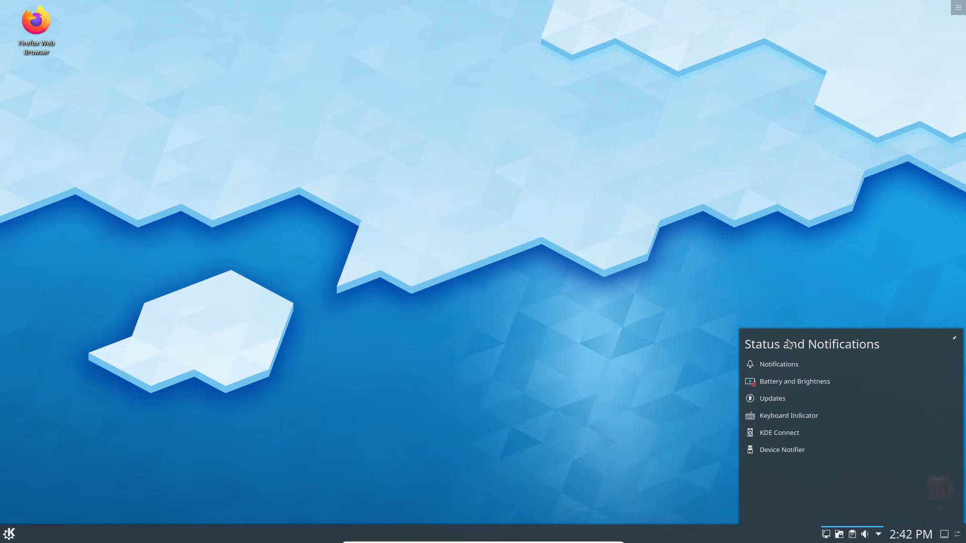
pyautogui.click(778, 364)
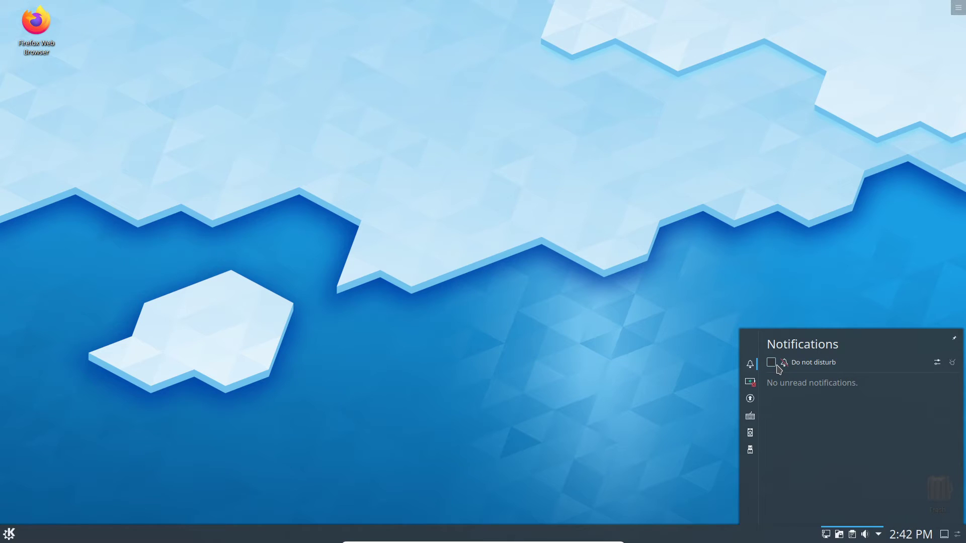
pyautogui.moveTo(775, 369)
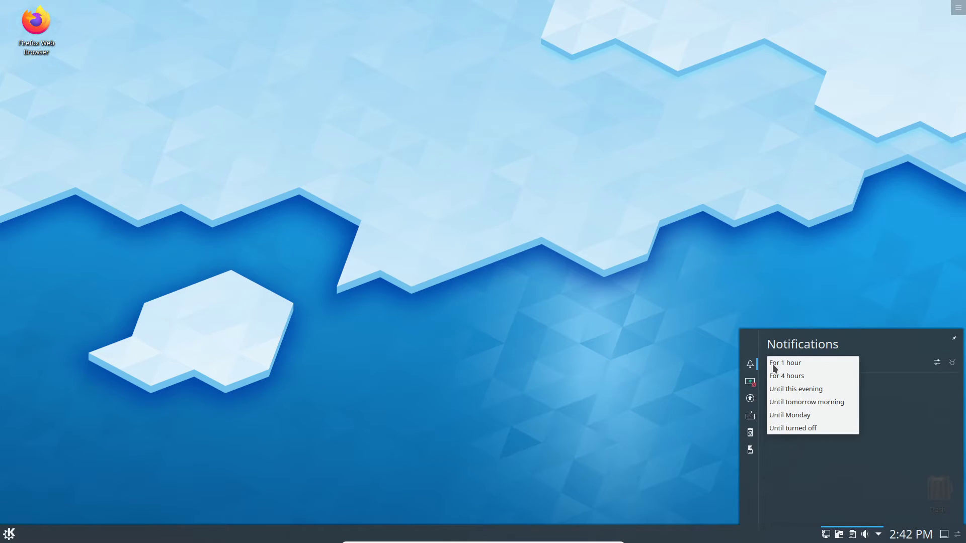
pyautogui.moveTo(812, 376)
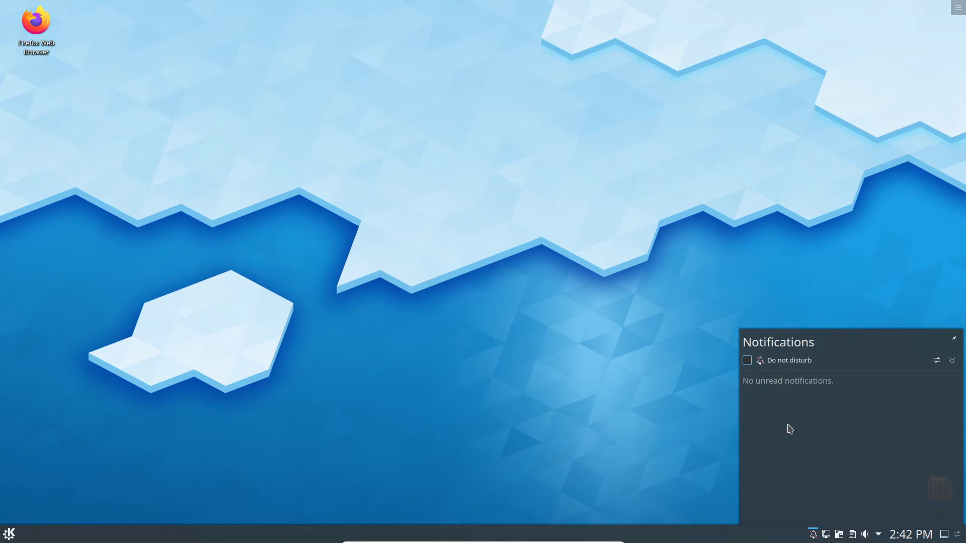
pyautogui.moveTo(936, 360)
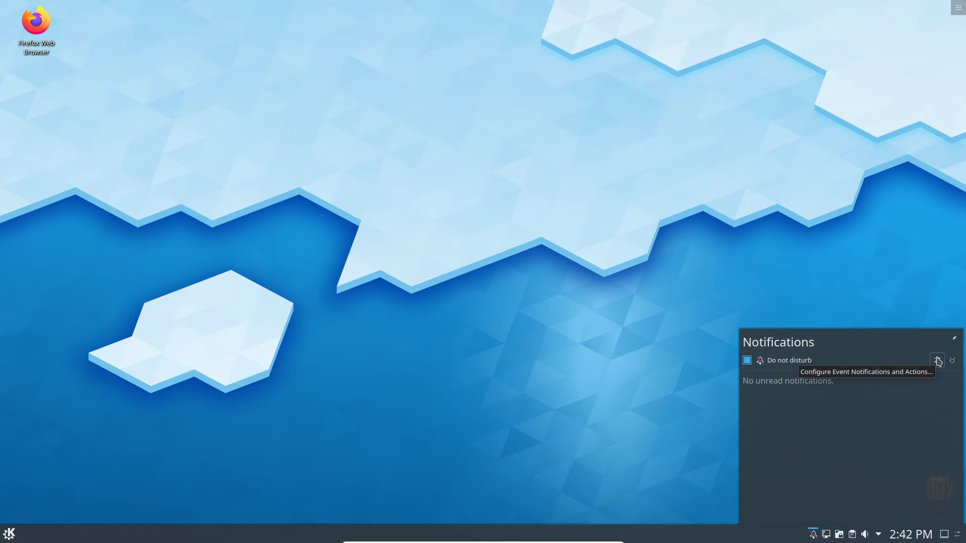
pyautogui.click(936, 360)
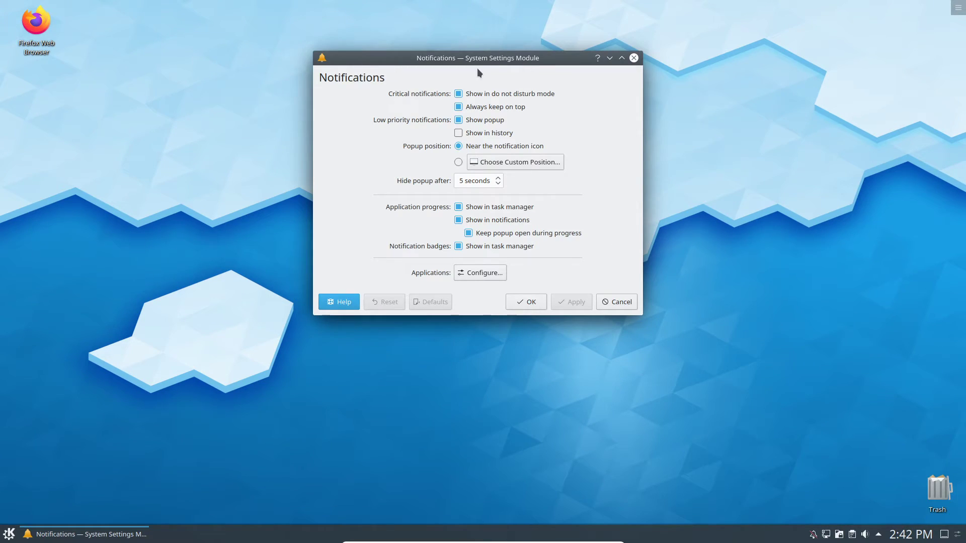
pyautogui.moveTo(452, 93)
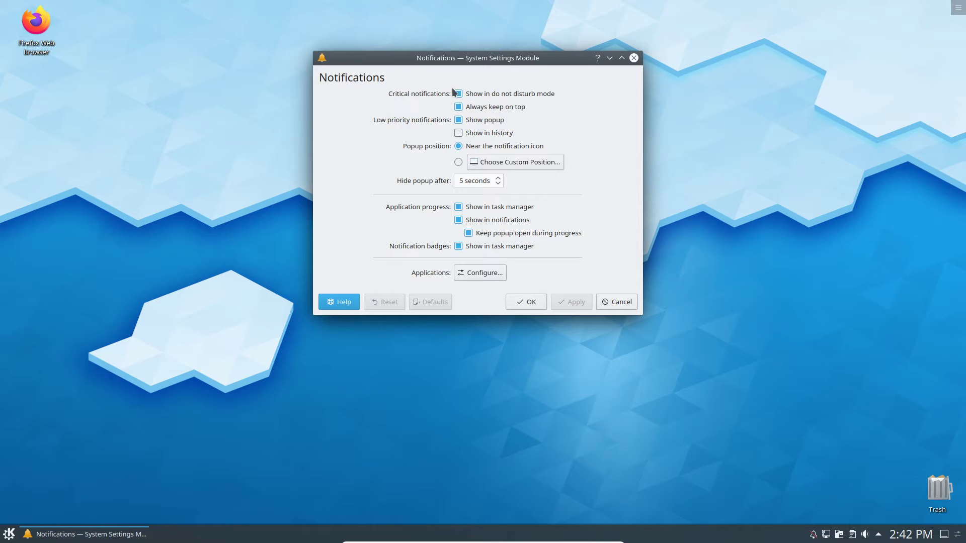
pyautogui.moveTo(411, 102)
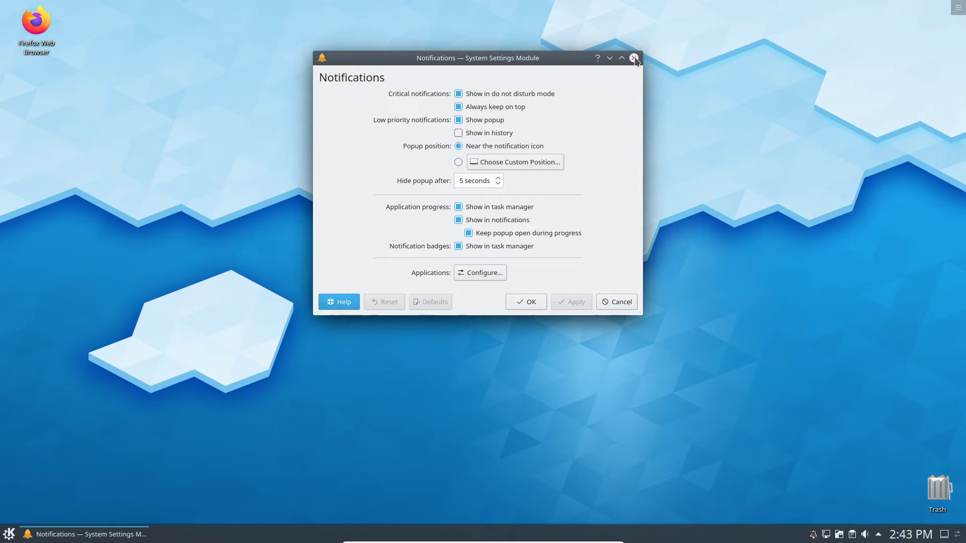
# Close the Notifications System Settings Module window without changes
pyautogui.click(634, 58)
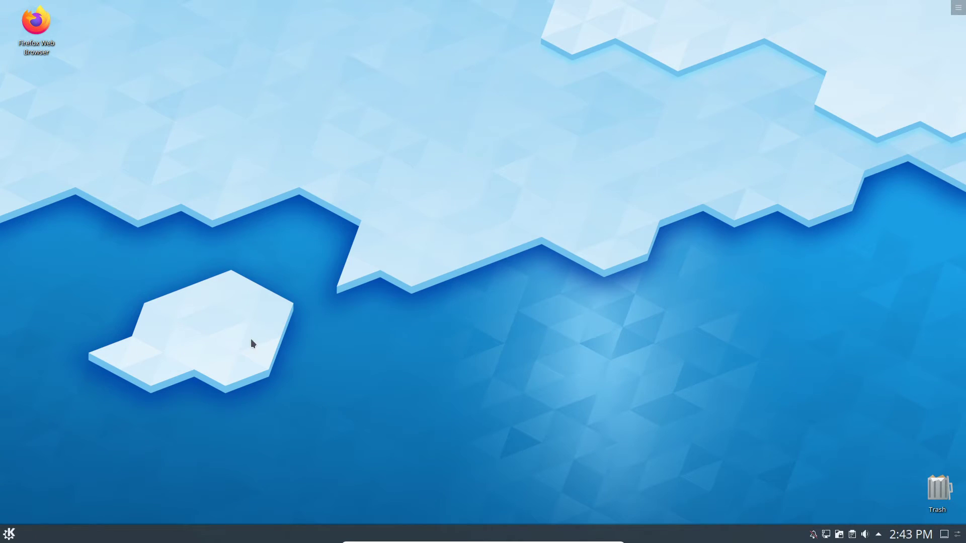
pyautogui.moveTo(338, 286)
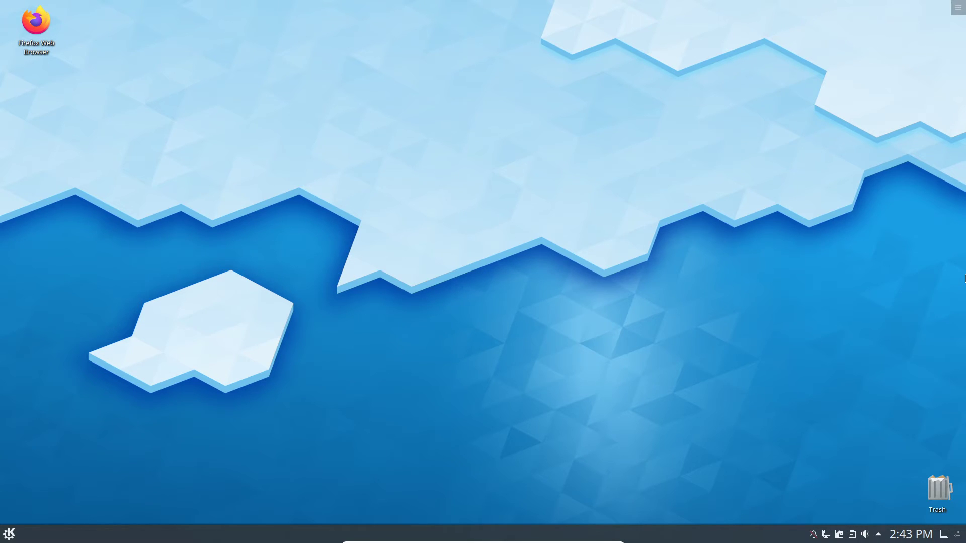
pyautogui.moveTo(346, 165)
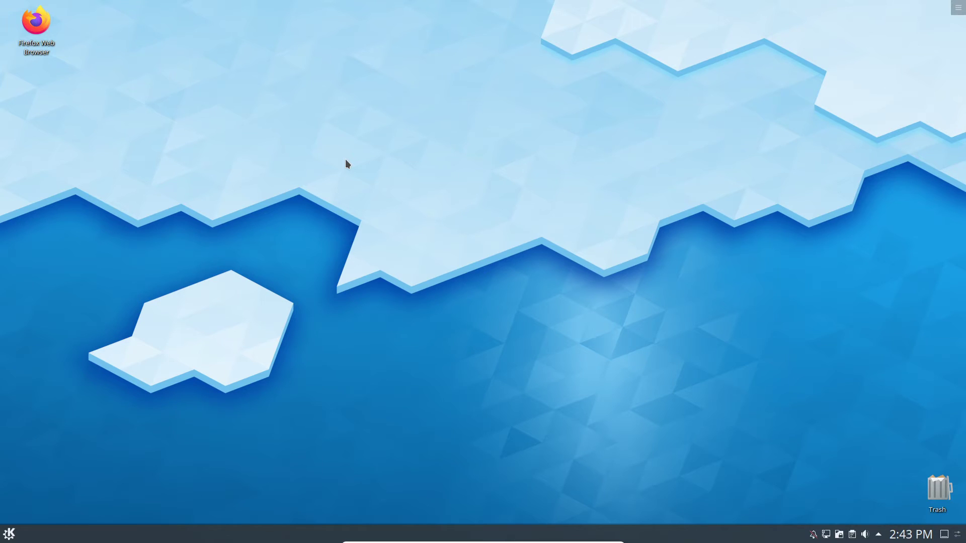
pyautogui.moveTo(126, 96)
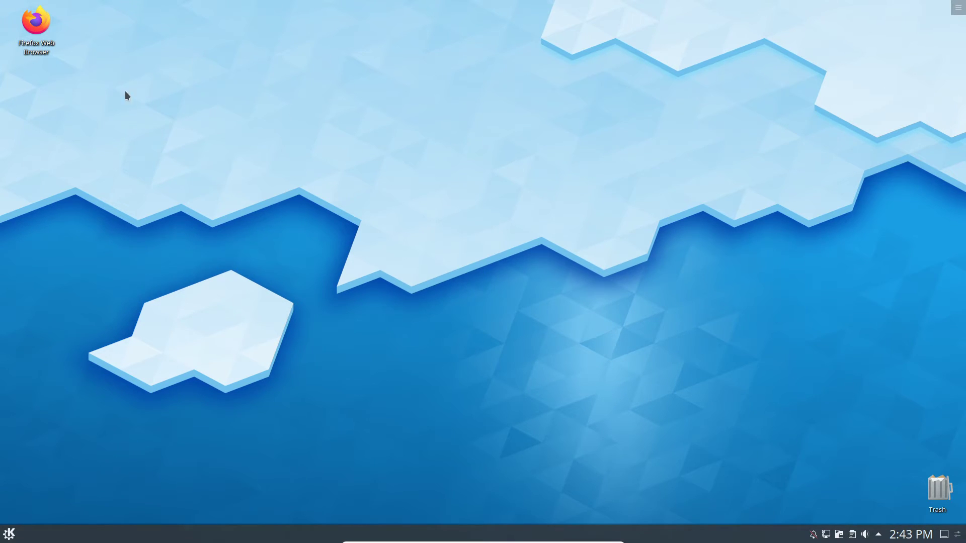
pyautogui.moveTo(10, 534)
pyautogui.write('off')
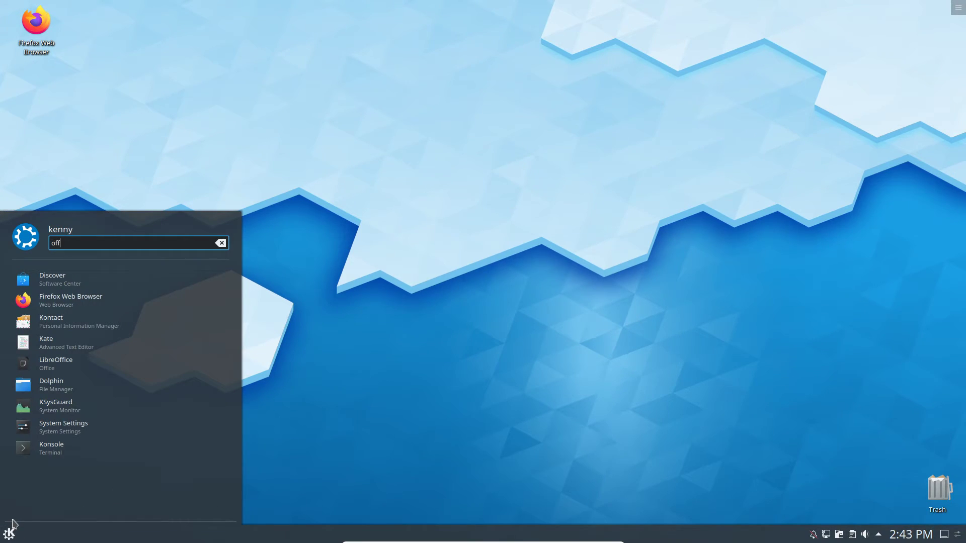
pyautogui.moveTo(117, 361)
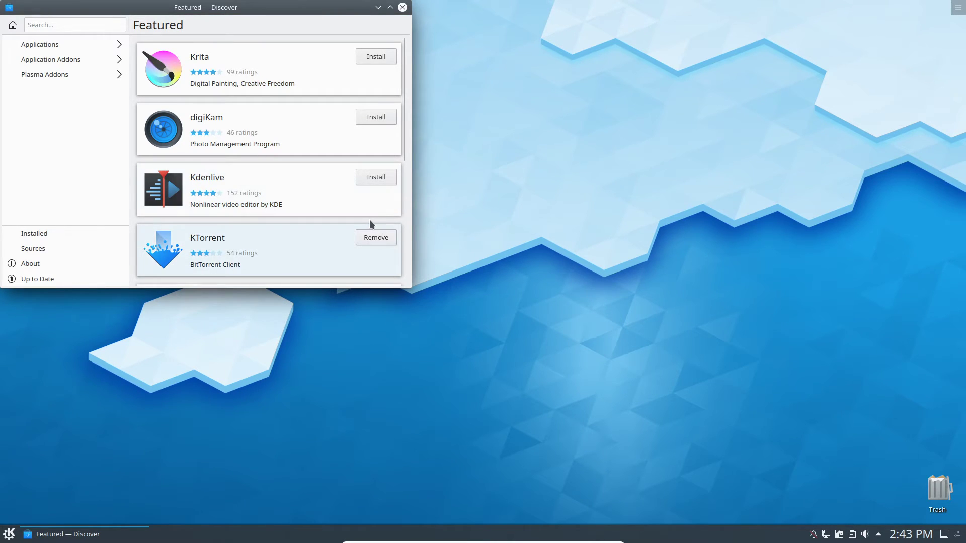
pyautogui.moveTo(379, 211)
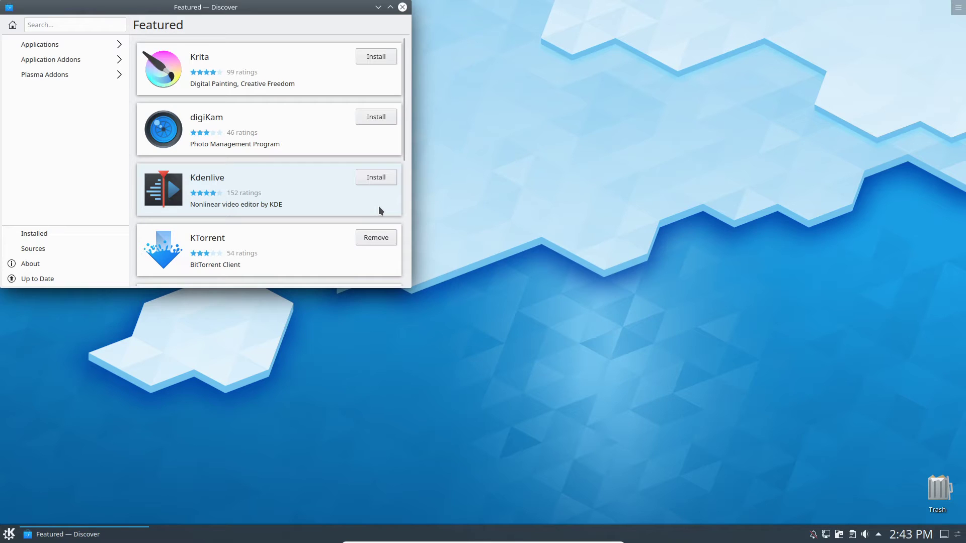
pyautogui.moveTo(573, 352)
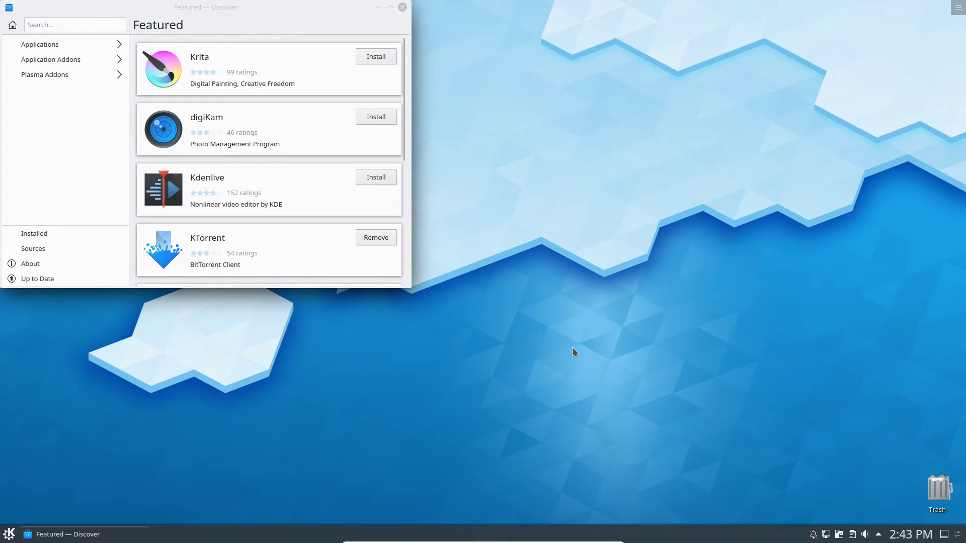
pyautogui.moveTo(243, 255)
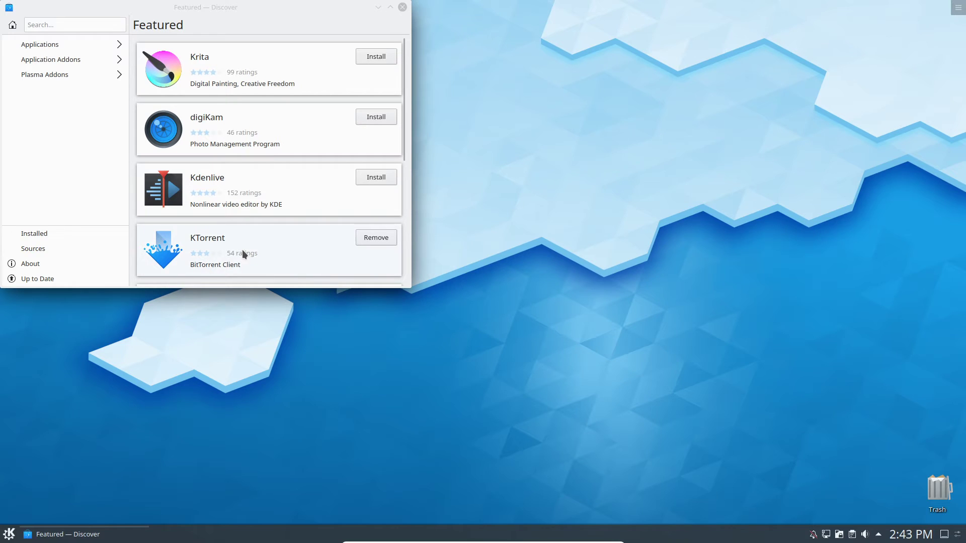
pyautogui.moveTo(203, 125)
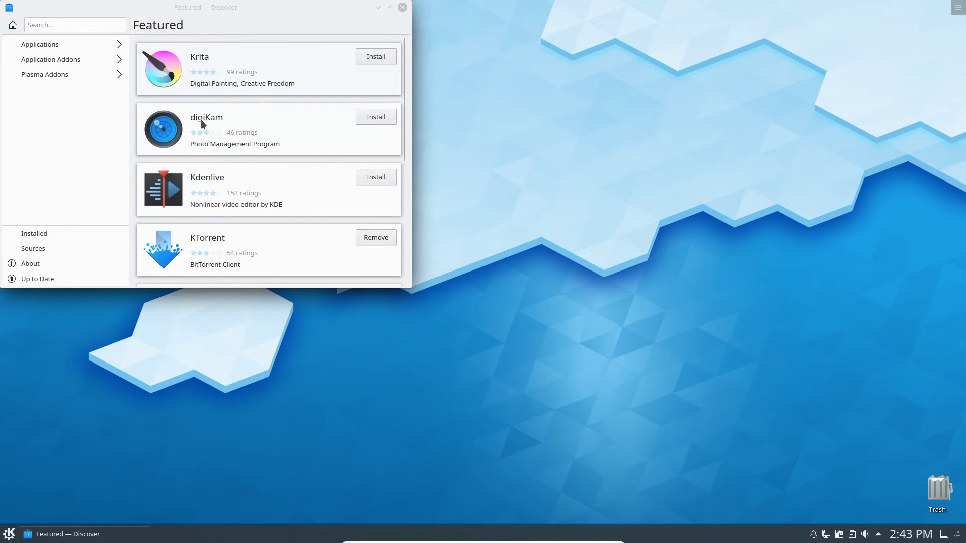
pyautogui.moveTo(212, 56)
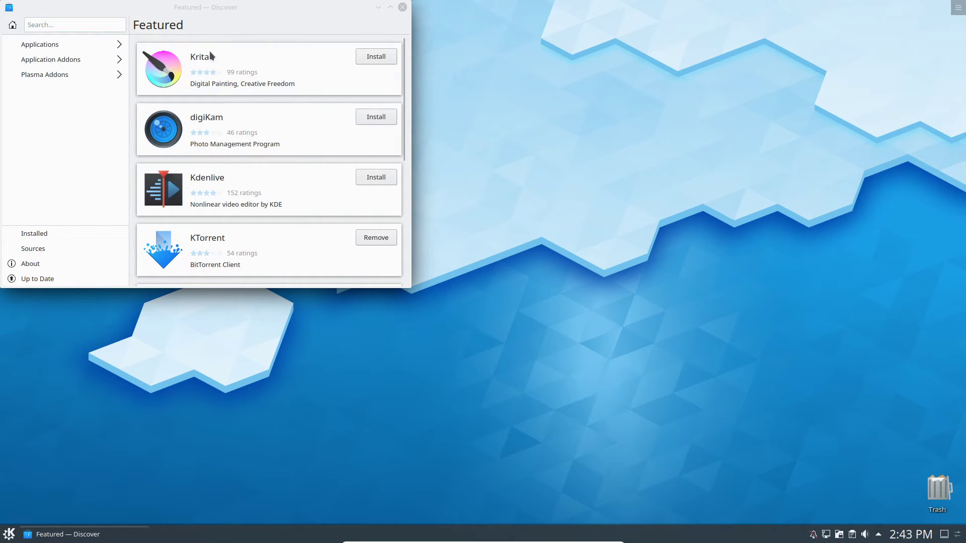
pyautogui.moveTo(284, 49)
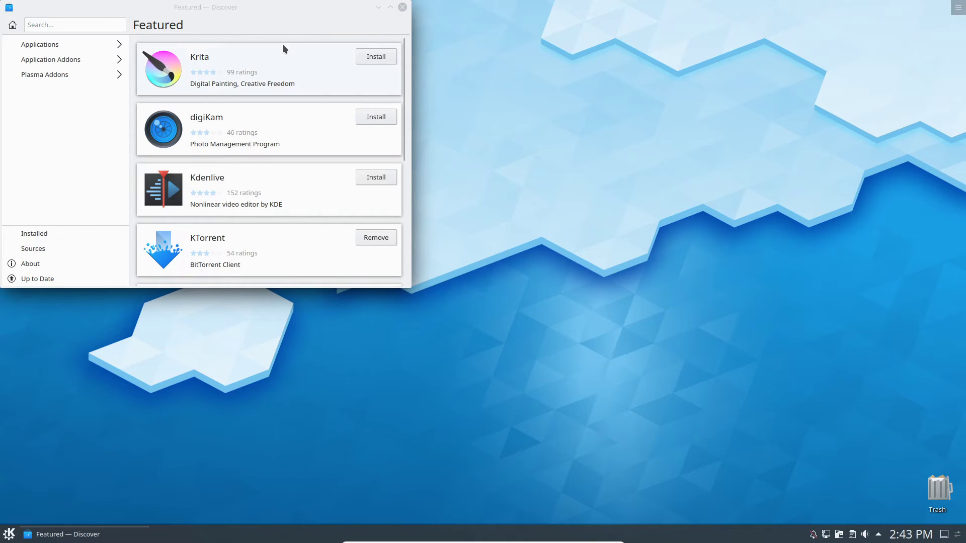
pyautogui.moveTo(270, 71)
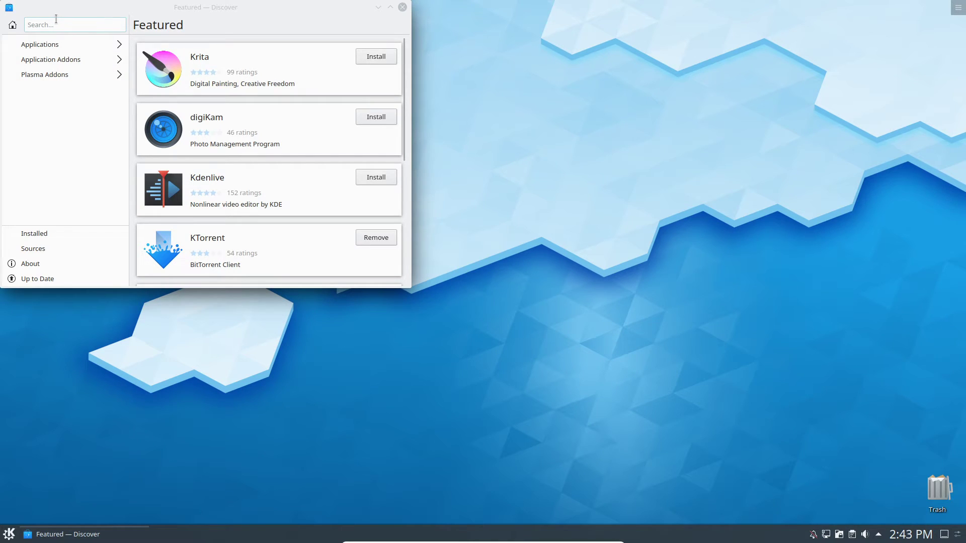
pyautogui.moveTo(72, 25)
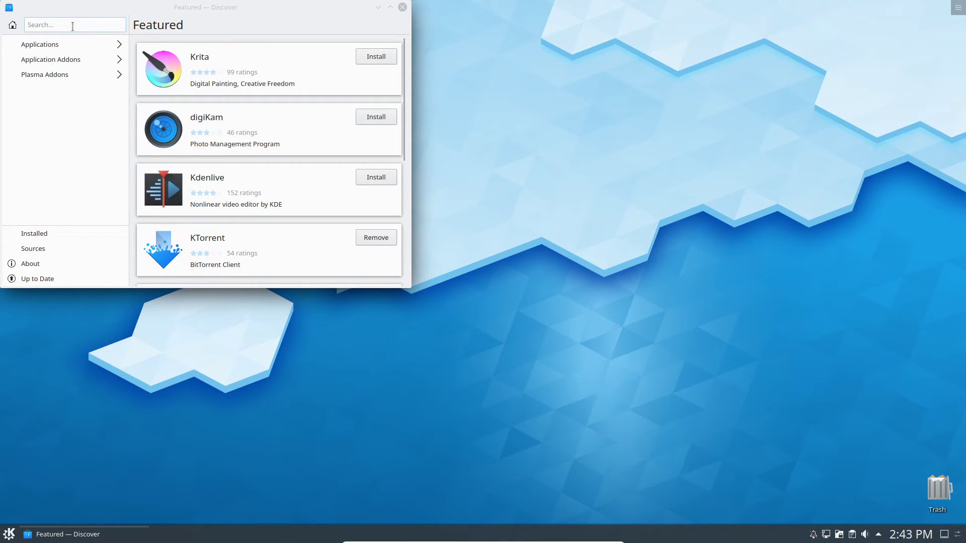
pyautogui.moveTo(718, 139)
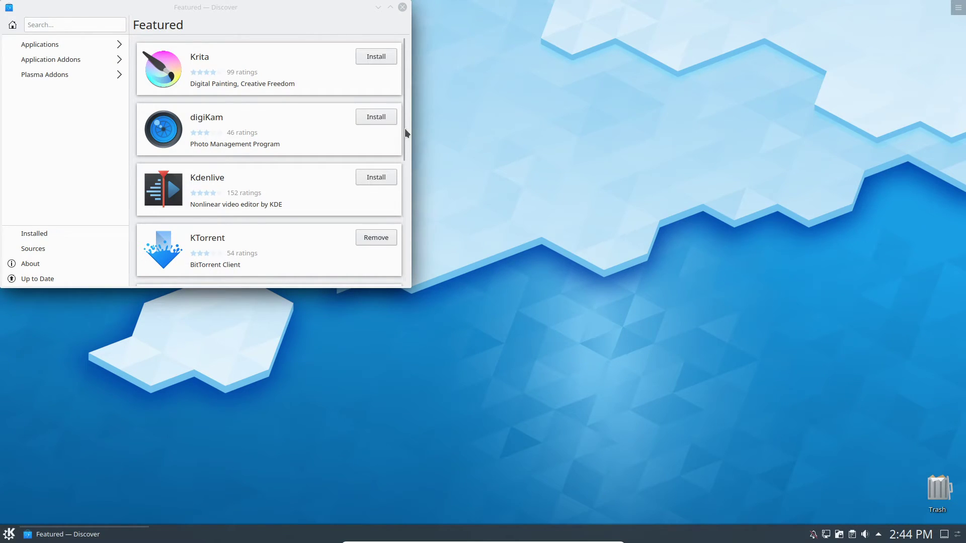
pyautogui.moveTo(554, 145)
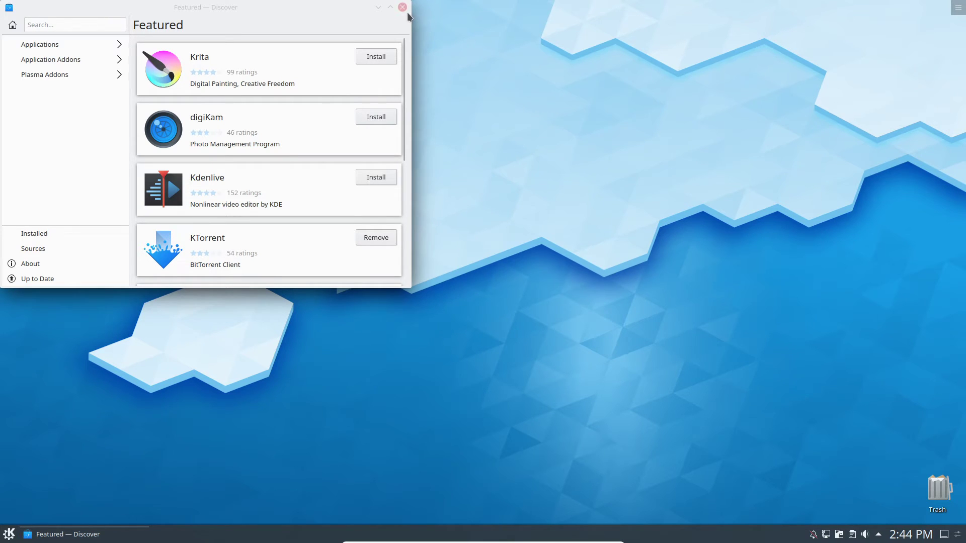
# Close Discover after viewing Featured apps like Krita, digiKam, Kdenlive and KTorrent
pyautogui.click(401, 6)
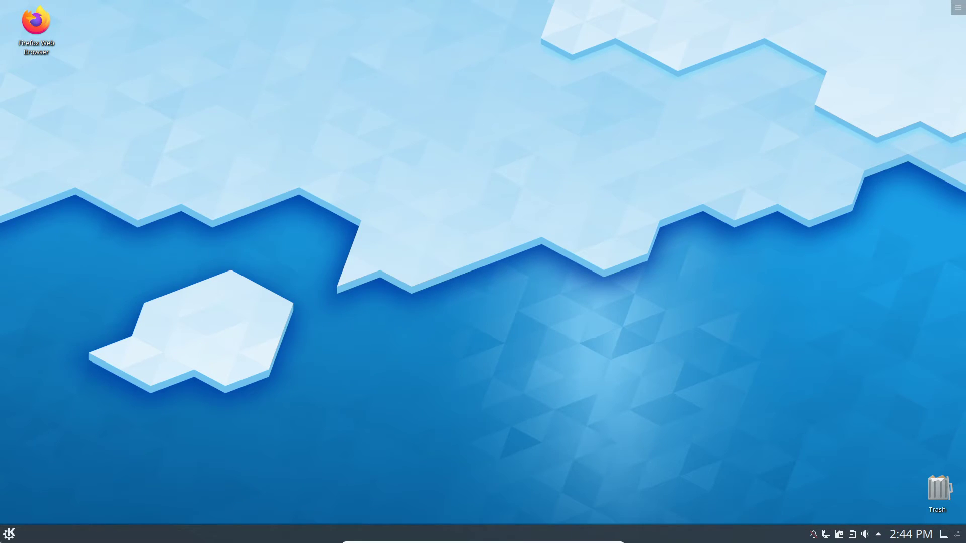
# Launch System Settings from the launcher and go to Appearance > Look and Feel
pyautogui.click(8, 534)
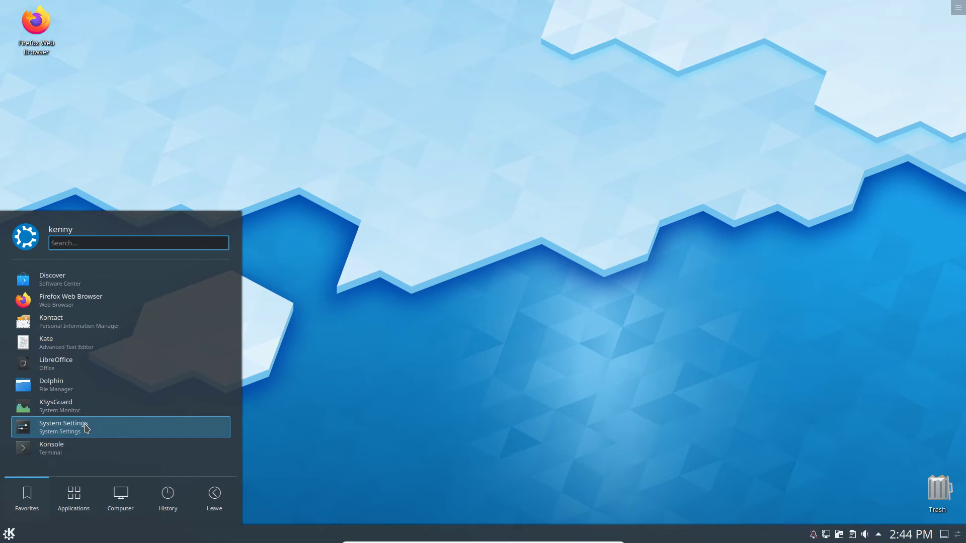
pyautogui.click(63, 427)
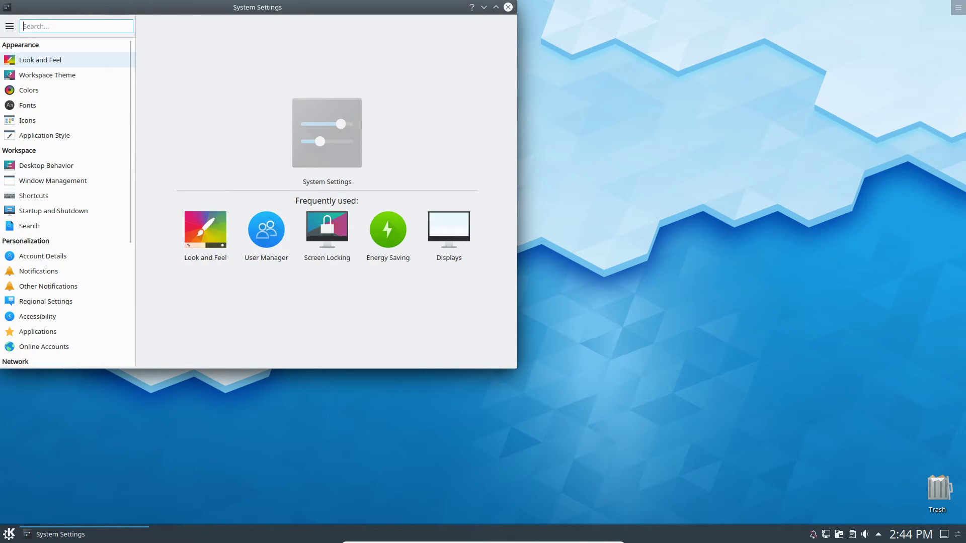
pyautogui.moveTo(105, 75)
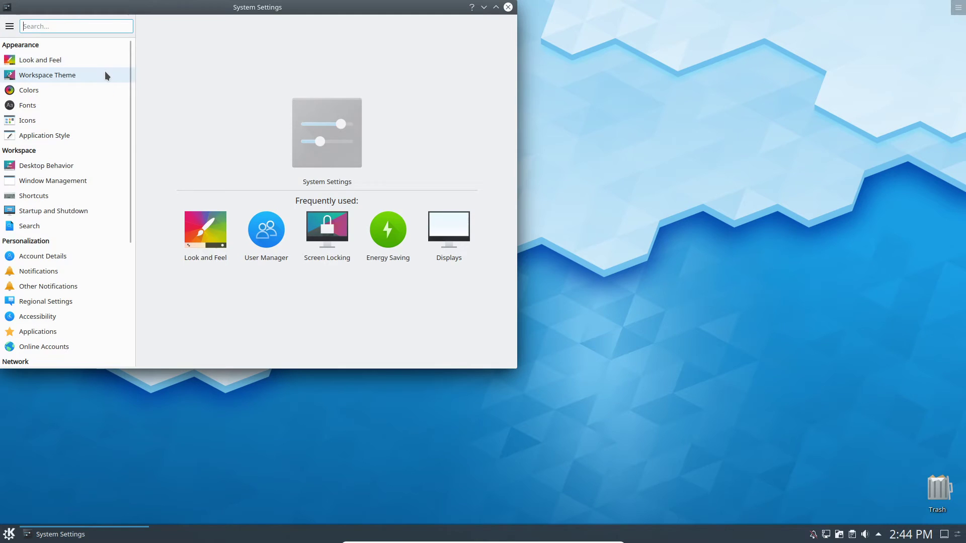
pyautogui.moveTo(51, 58)
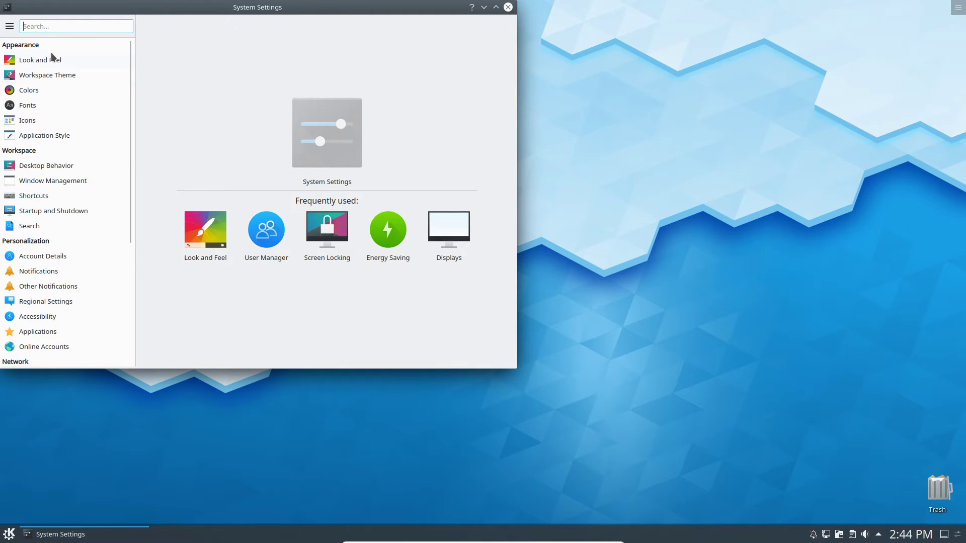
pyautogui.click(40, 60)
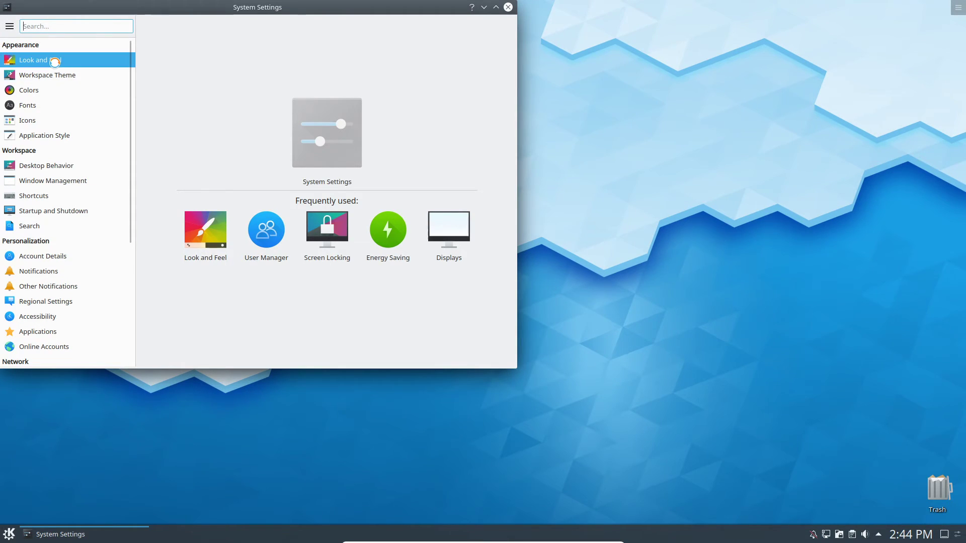
pyautogui.click(40, 60)
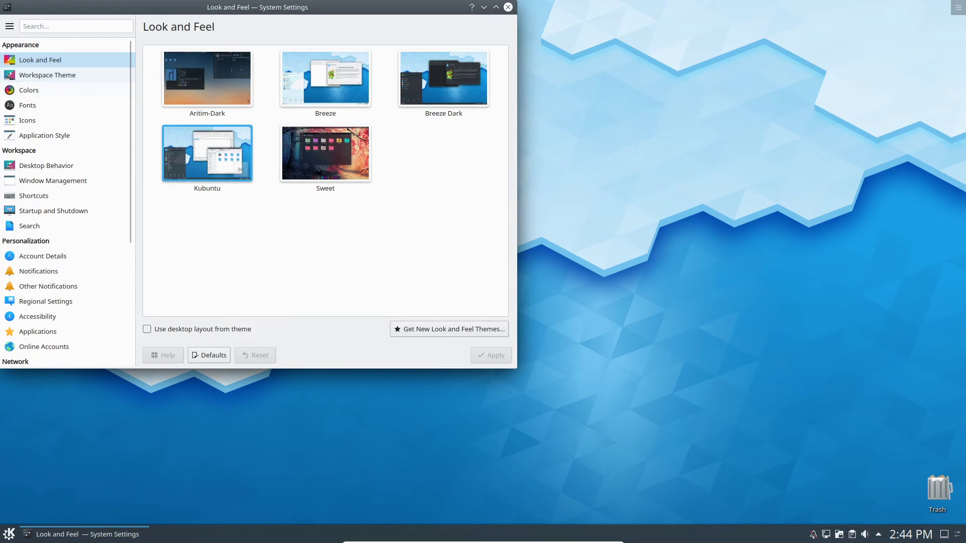
pyautogui.moveTo(416, 203)
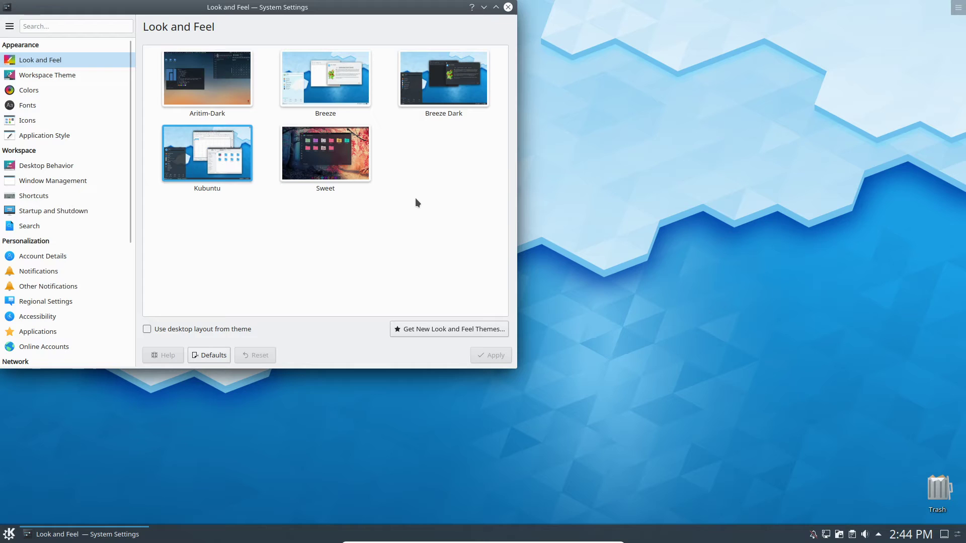
pyautogui.moveTo(402, 182)
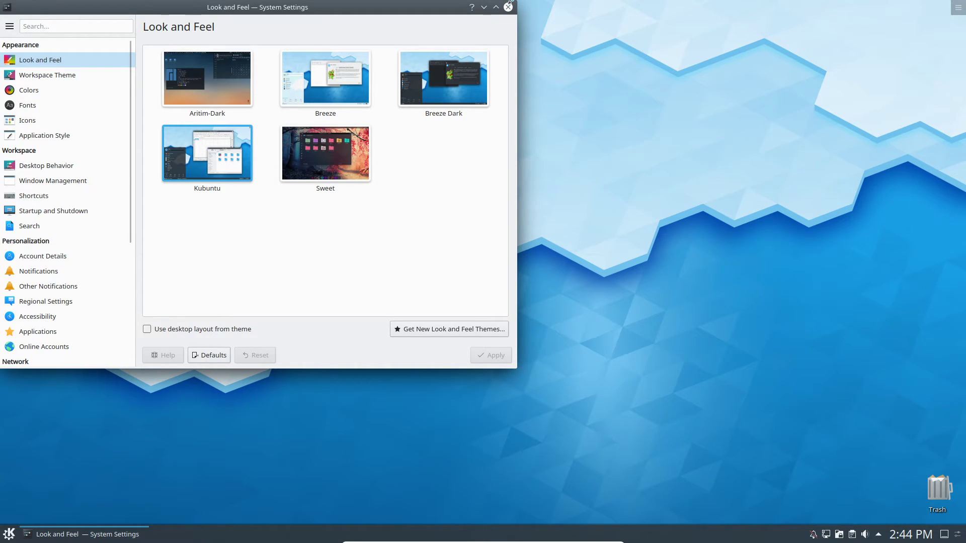
pyautogui.moveTo(324, 79)
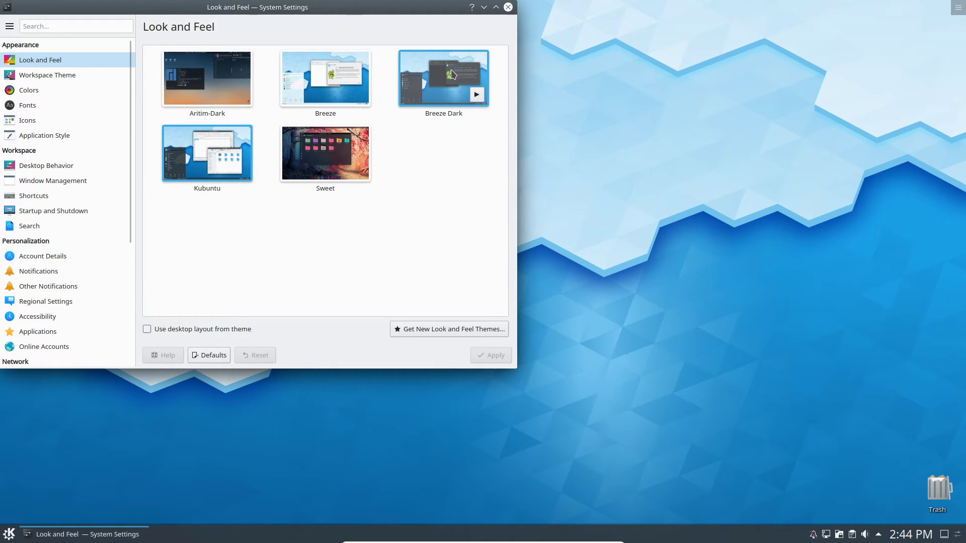
pyautogui.moveTo(434, 84)
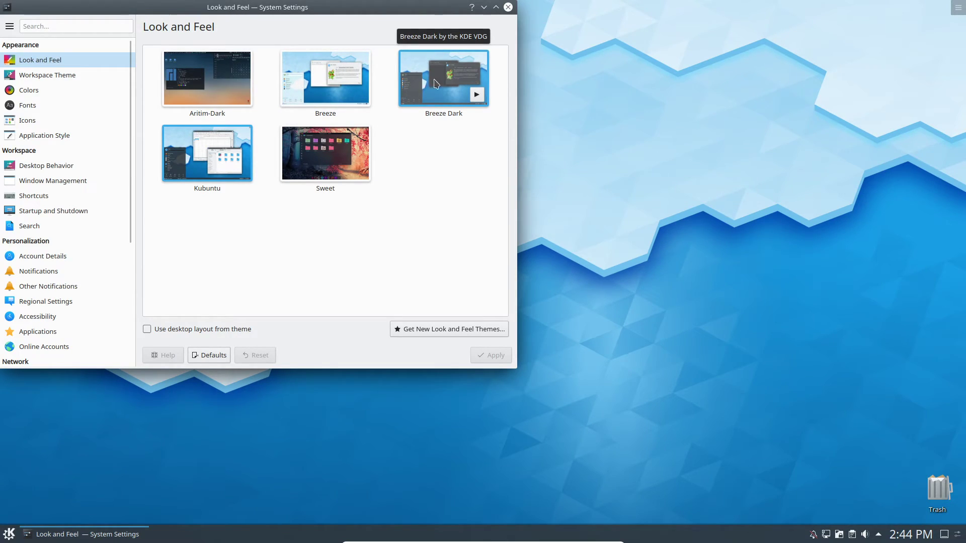
pyautogui.moveTo(417, 83)
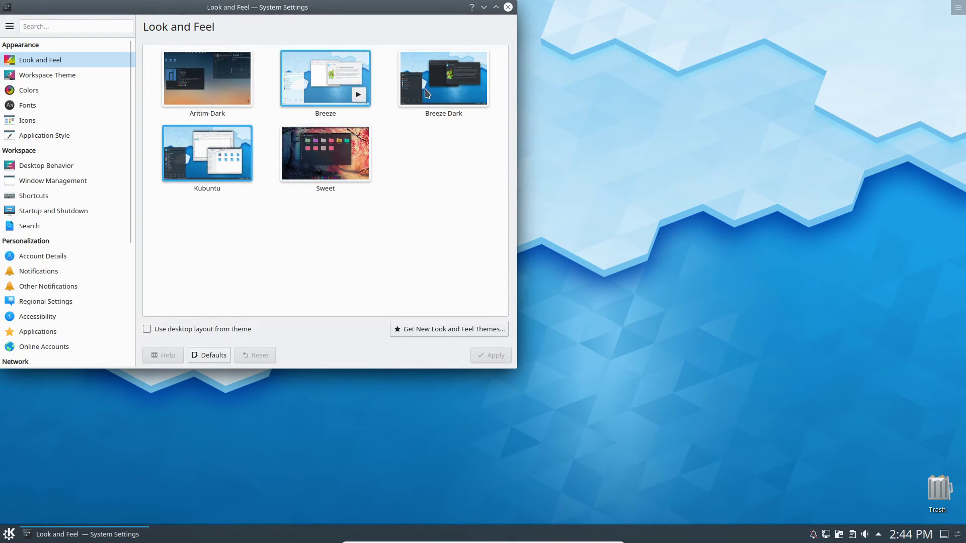
pyautogui.moveTo(416, 101)
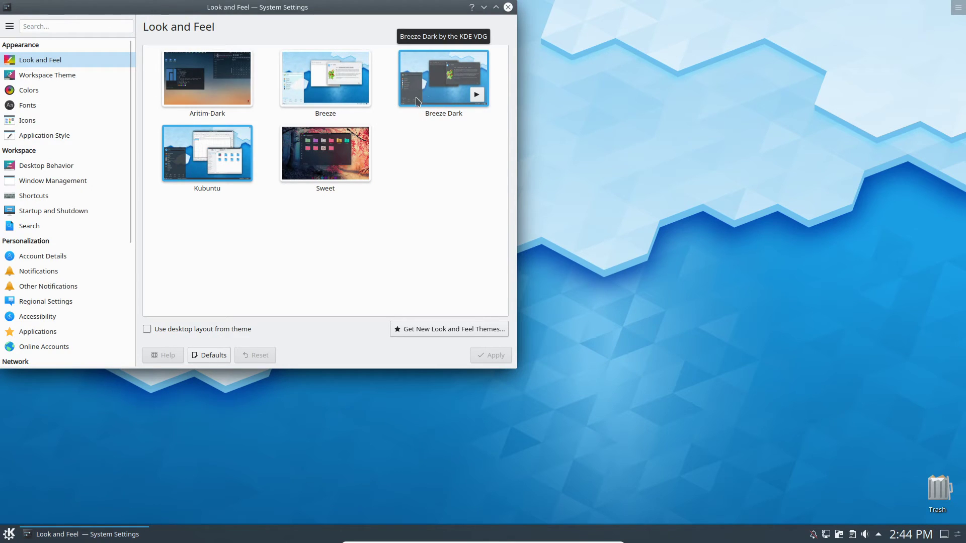
pyautogui.moveTo(434, 268)
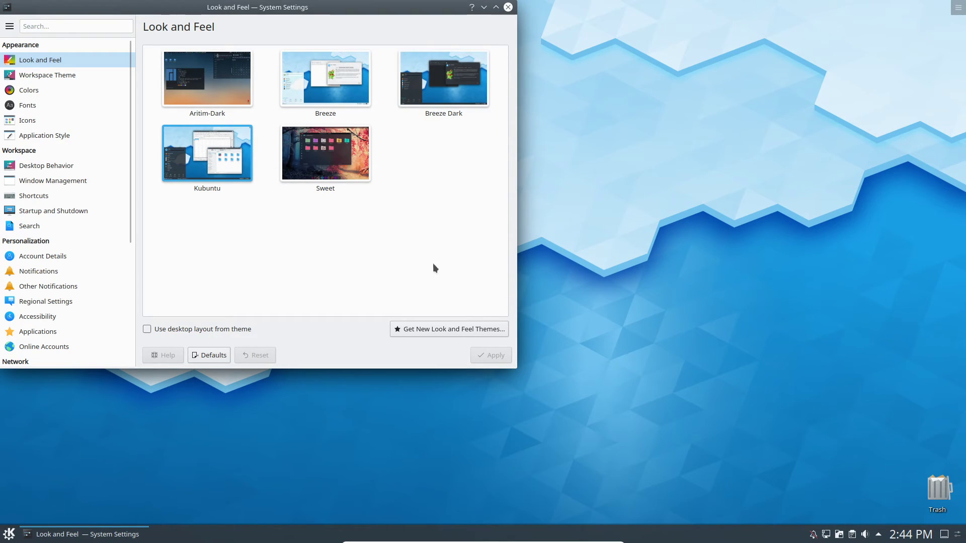
pyautogui.moveTo(421, 333)
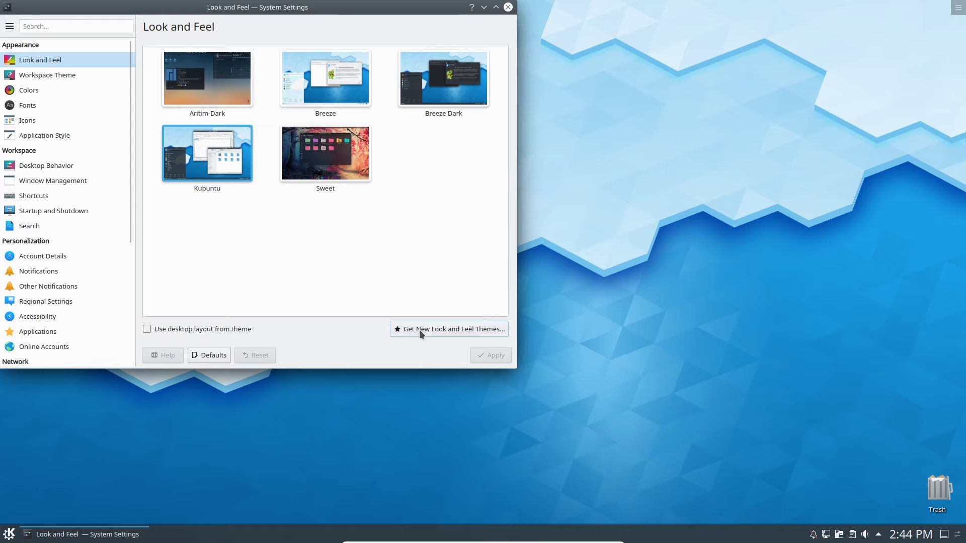
# Open the theme installer listing Sweet KDE, Arc KDE and McMojave LAF
pyautogui.click(450, 329)
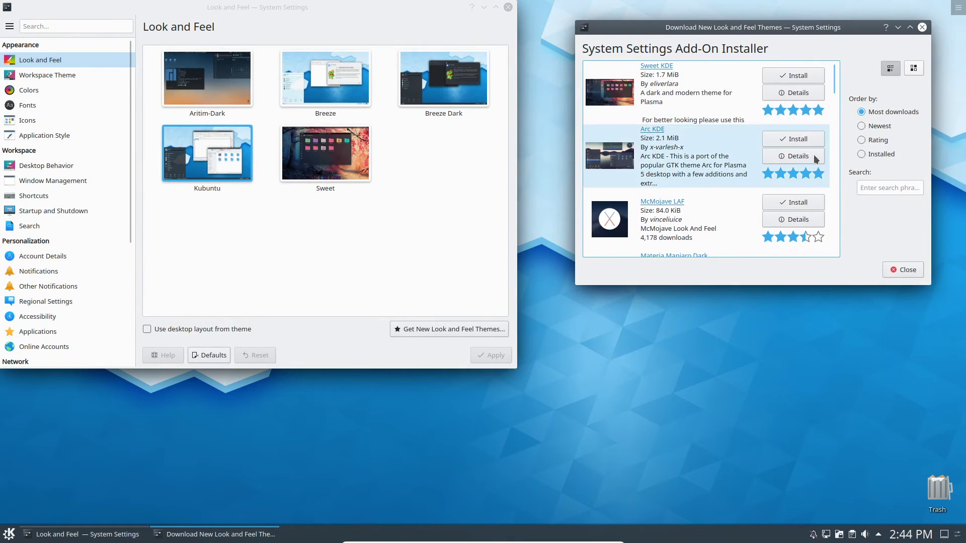
# Scroll through the downloadable Look and Feel themes catalogue
pyautogui.scroll(-3)
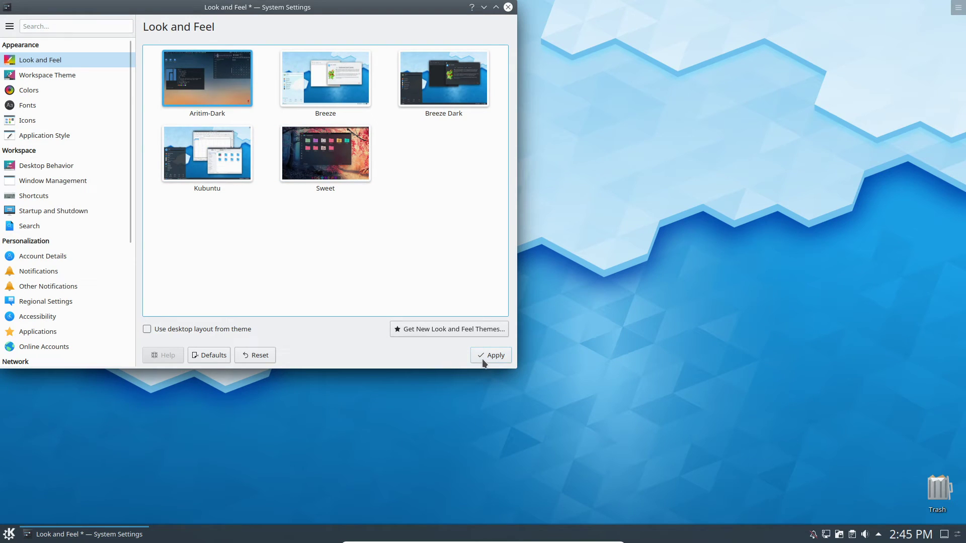
# Apply the Aritim-Dark global theme, then reopen the application launcher
pyautogui.click(491, 354)
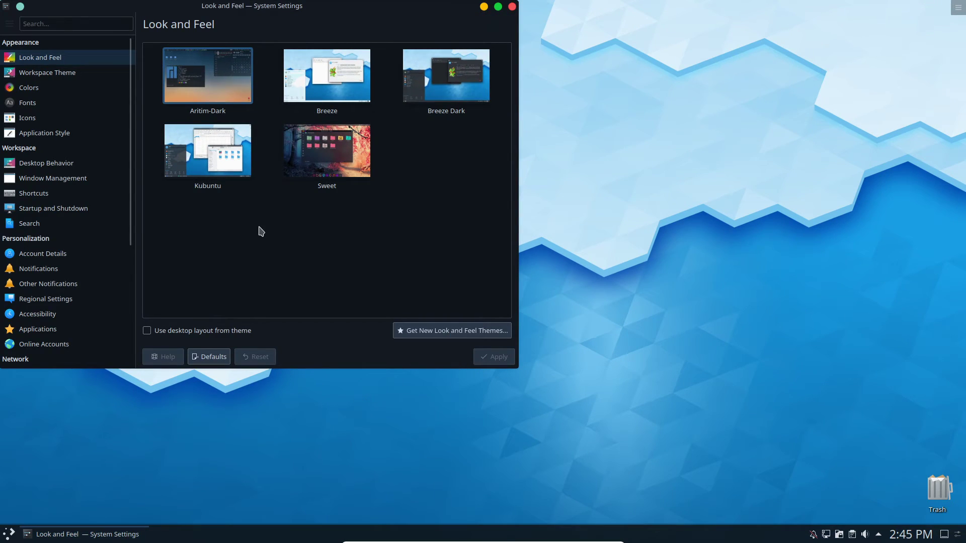
pyautogui.moveTo(318, 18)
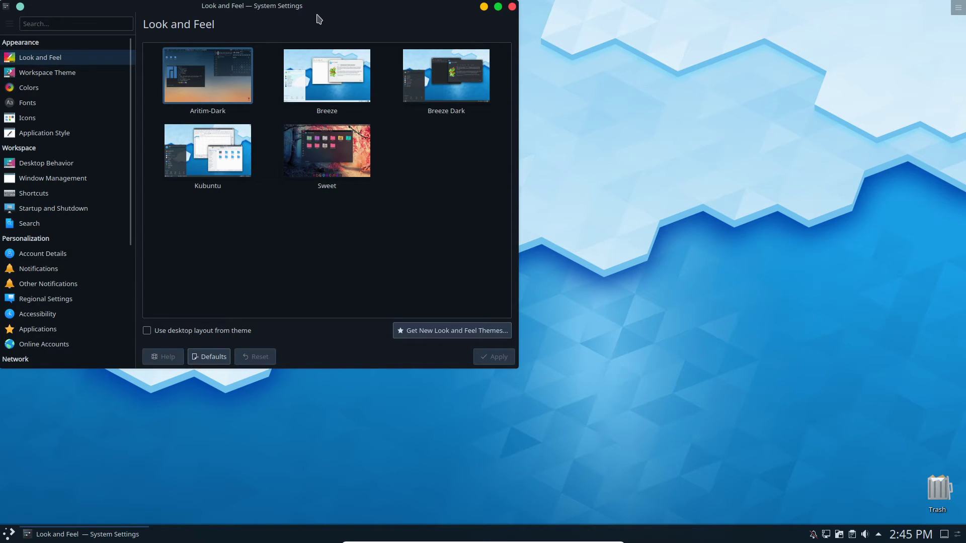
pyautogui.scroll(-3)
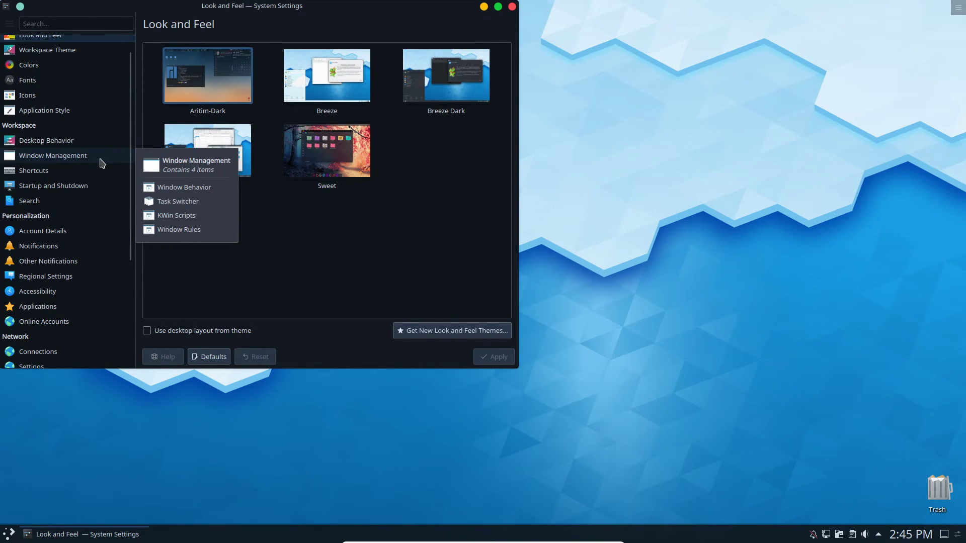
pyautogui.click(9, 535)
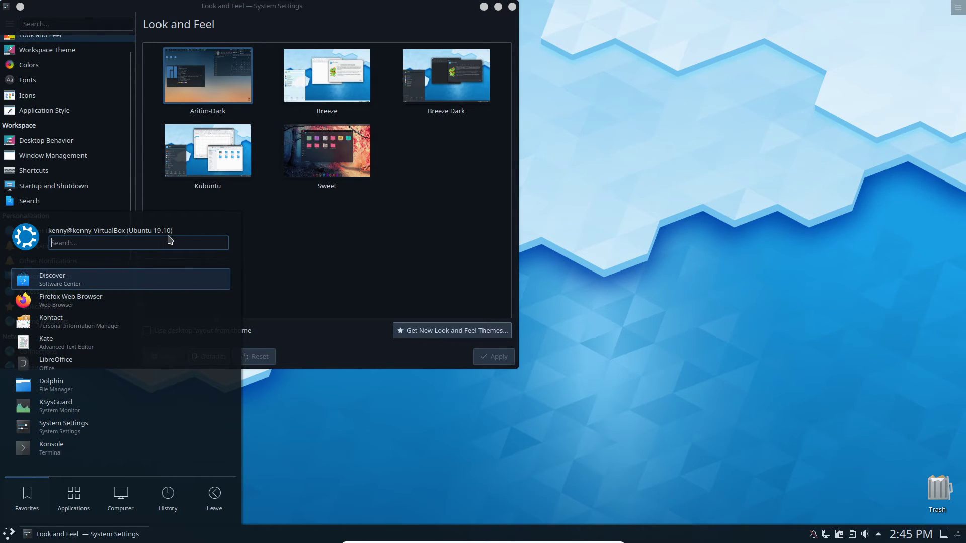
# Dismiss the launcher and show the Workspace Theme's Plasma theme choices
pyautogui.click(279, 261)
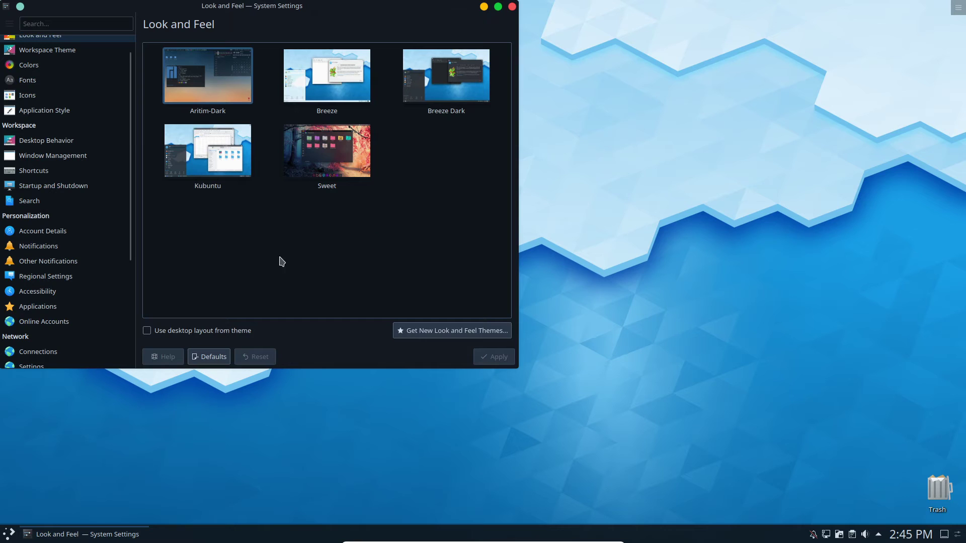
pyautogui.scroll(3)
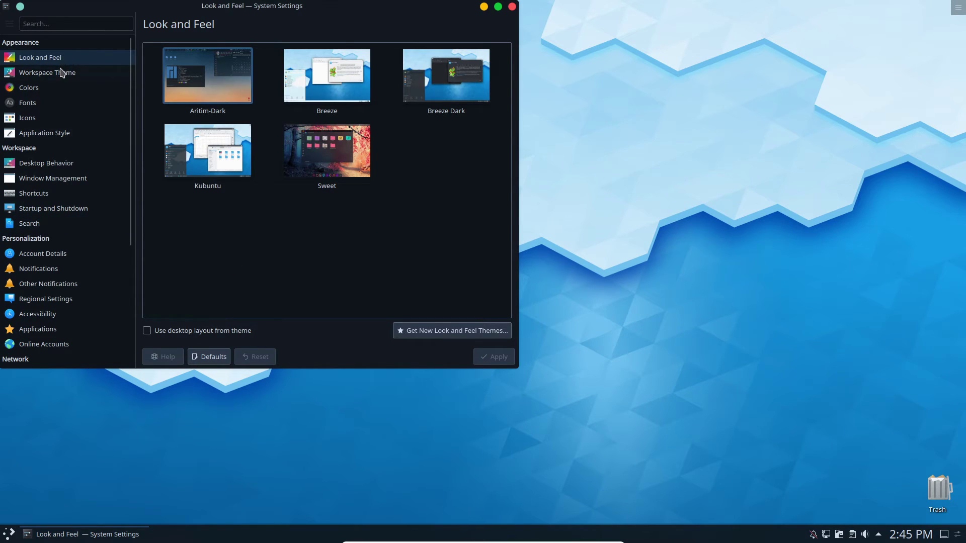
pyautogui.click(47, 72)
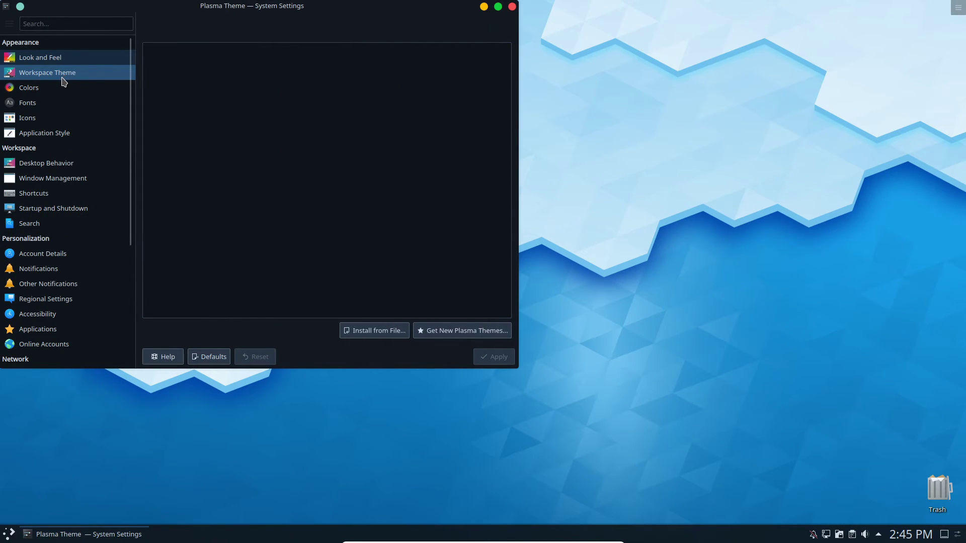
pyautogui.click(47, 71)
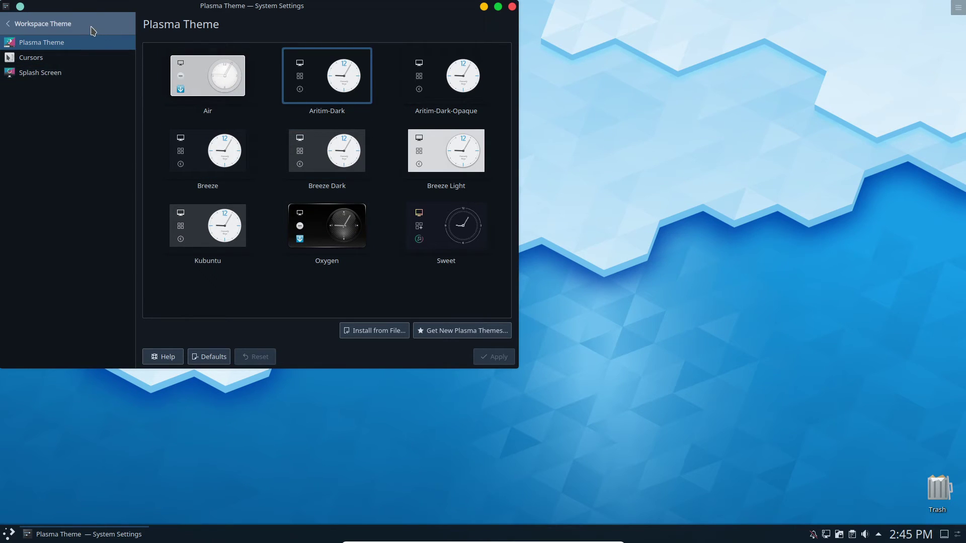
pyautogui.moveTo(331, 87)
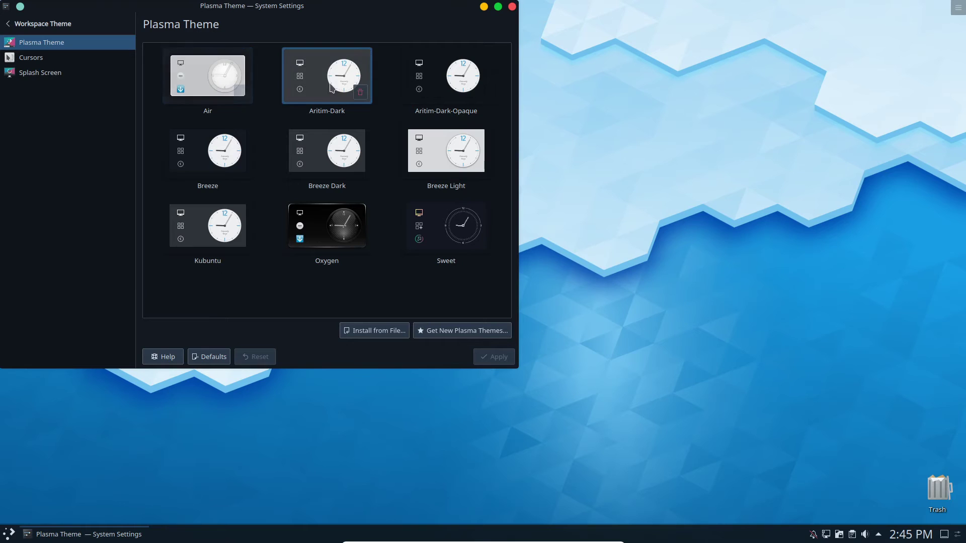
# Select the Breeze Plasma theme and view the Breeze and Breeze Light cursor themes
pyautogui.click(446, 150)
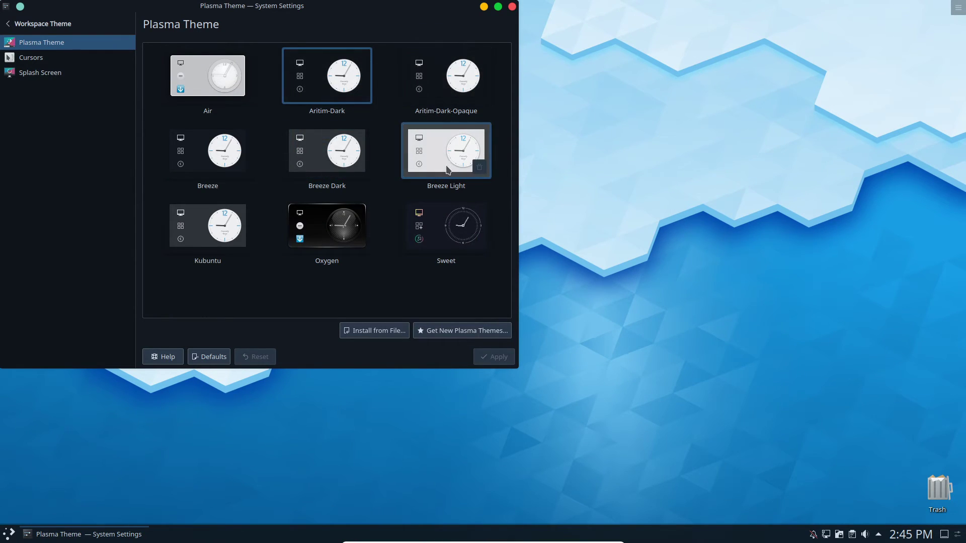
pyautogui.moveTo(115, 76)
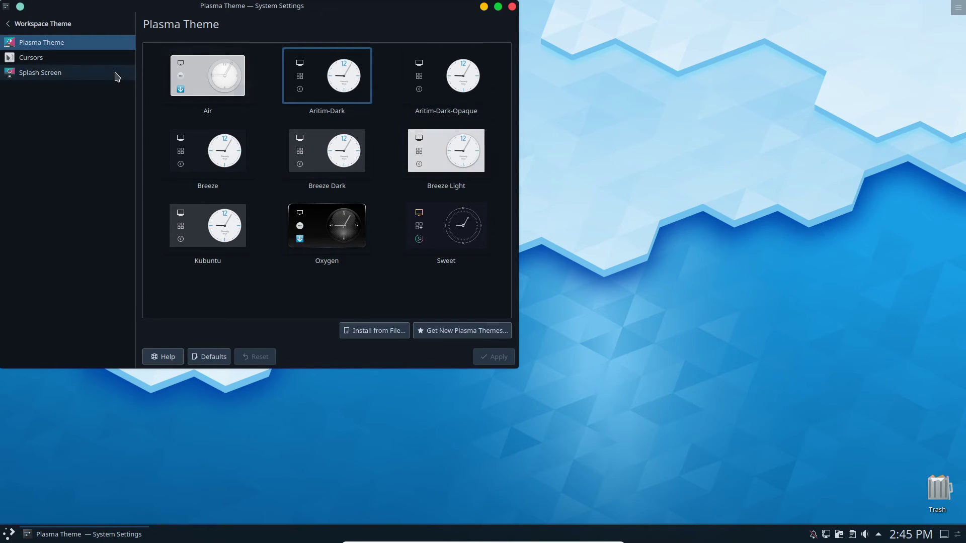
pyautogui.click(208, 151)
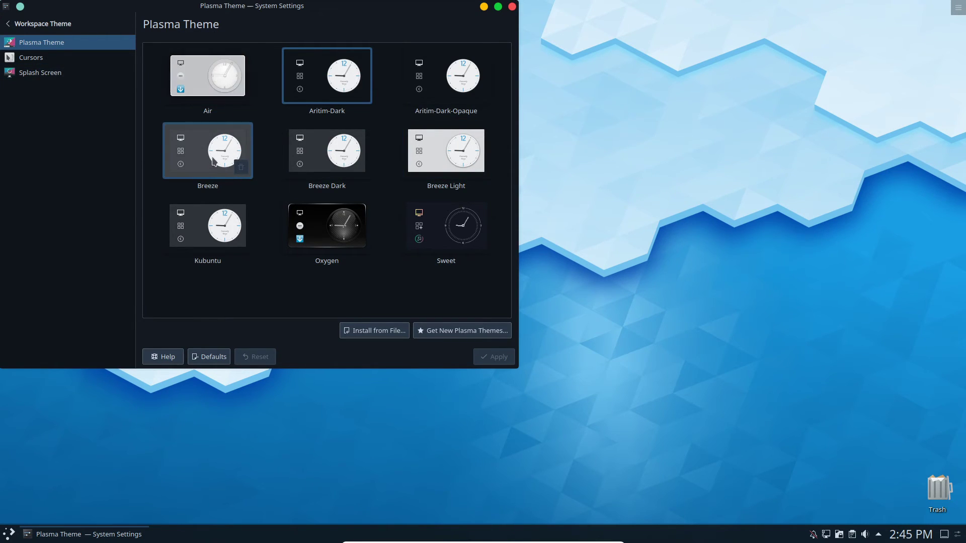
pyautogui.click(208, 150)
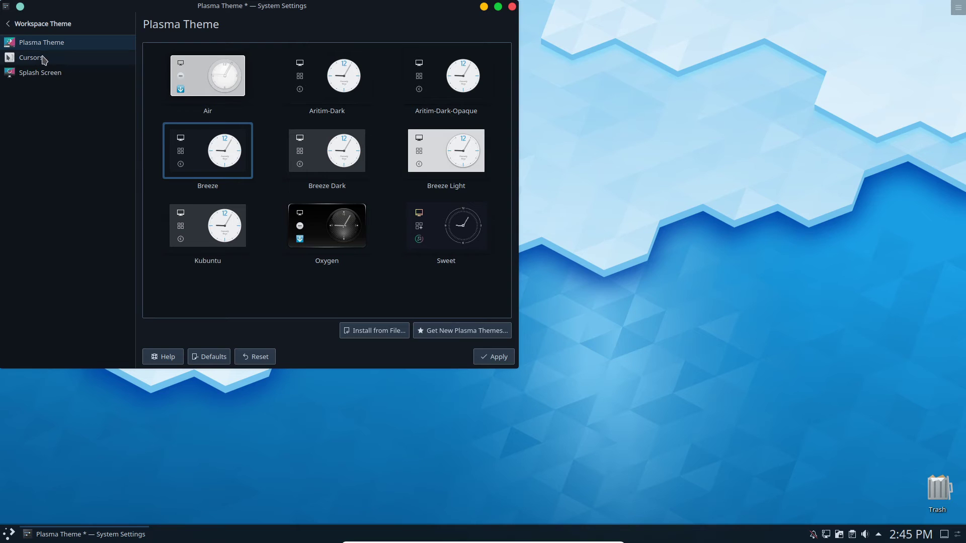
pyautogui.click(30, 57)
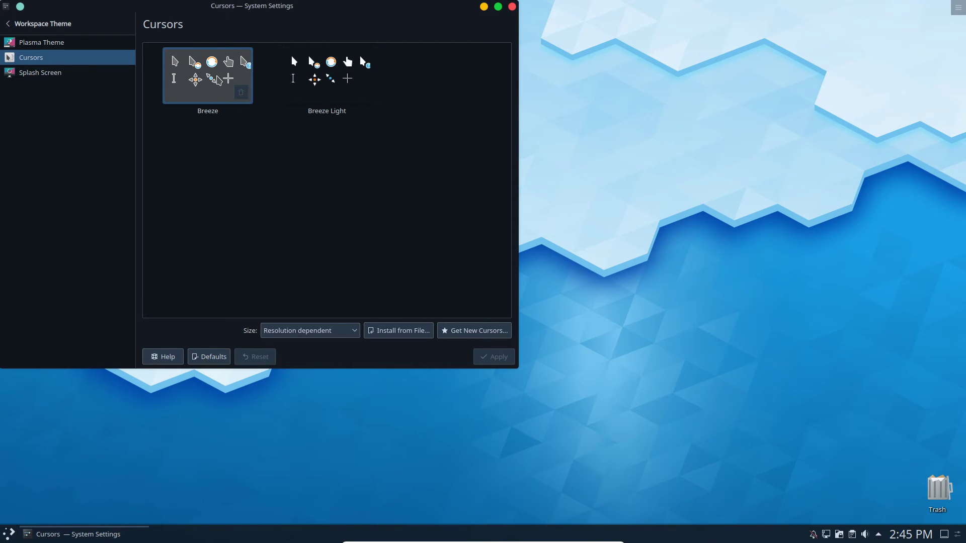
pyautogui.moveTo(470, 343)
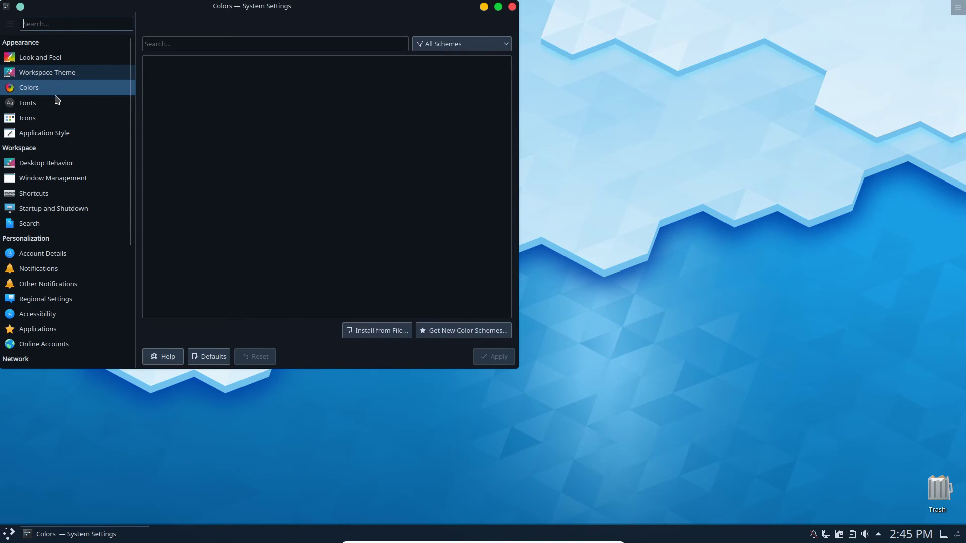
# Open the Colors page and scroll through the available colour schemes
pyautogui.click(29, 87)
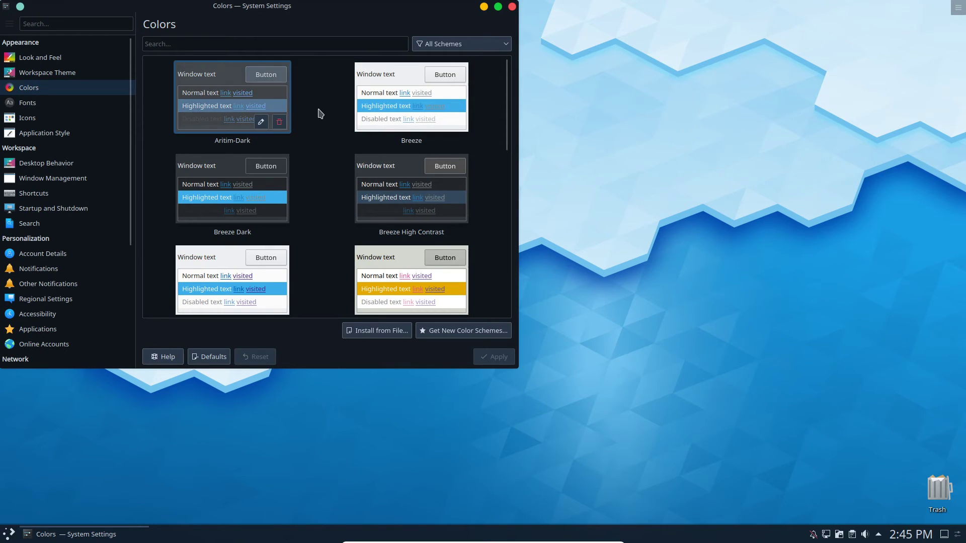
pyautogui.moveTo(286, 191)
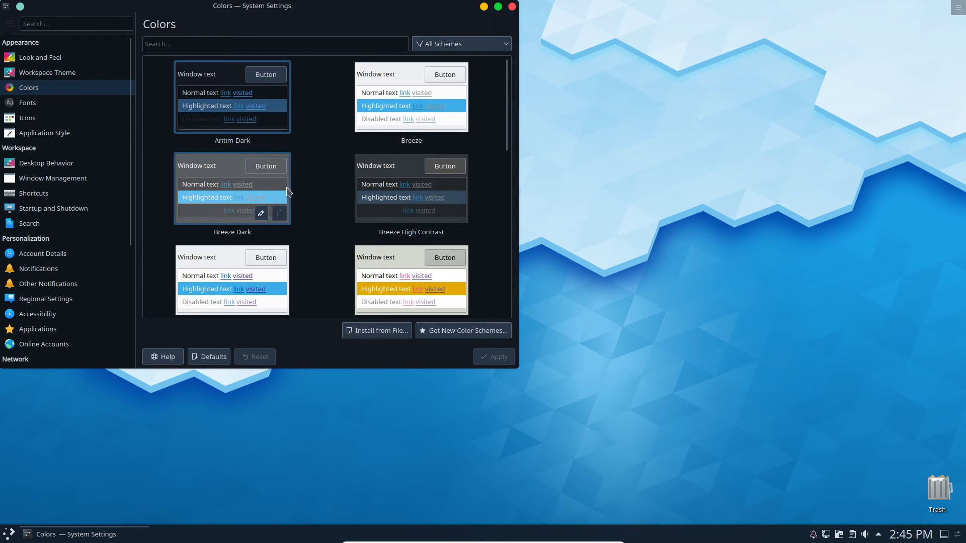
pyautogui.scroll(-3)
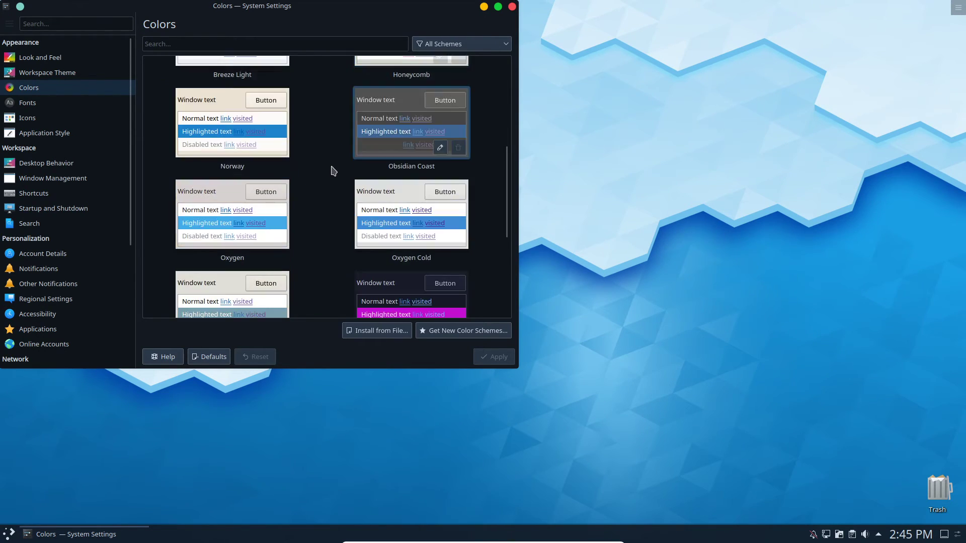
pyautogui.scroll(-3)
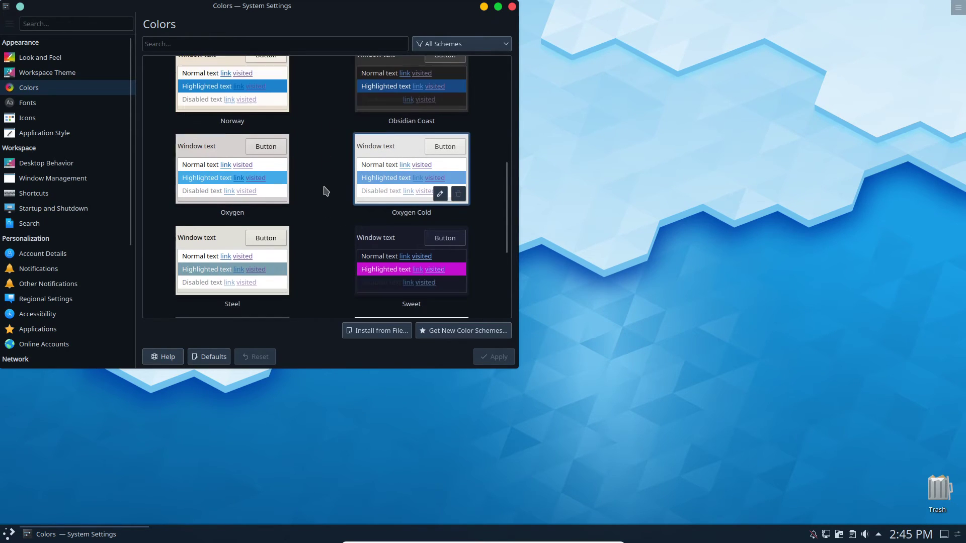
pyautogui.scroll(-3)
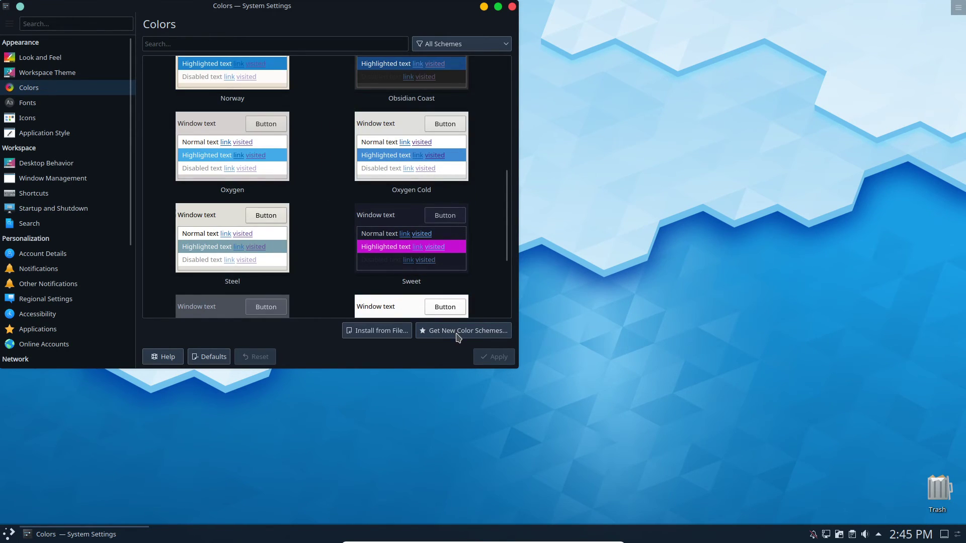
pyautogui.moveTo(382, 341)
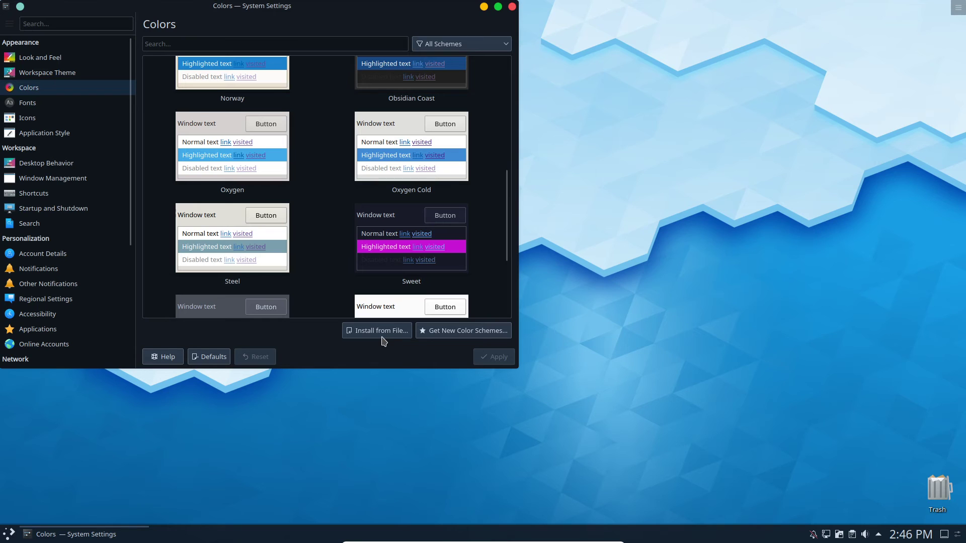
pyautogui.moveTo(388, 337)
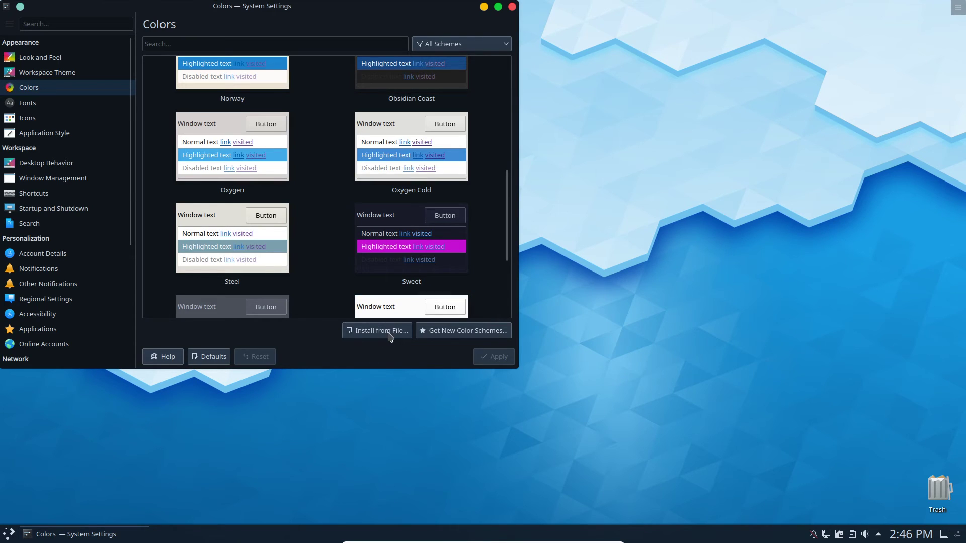
pyautogui.scroll(-3)
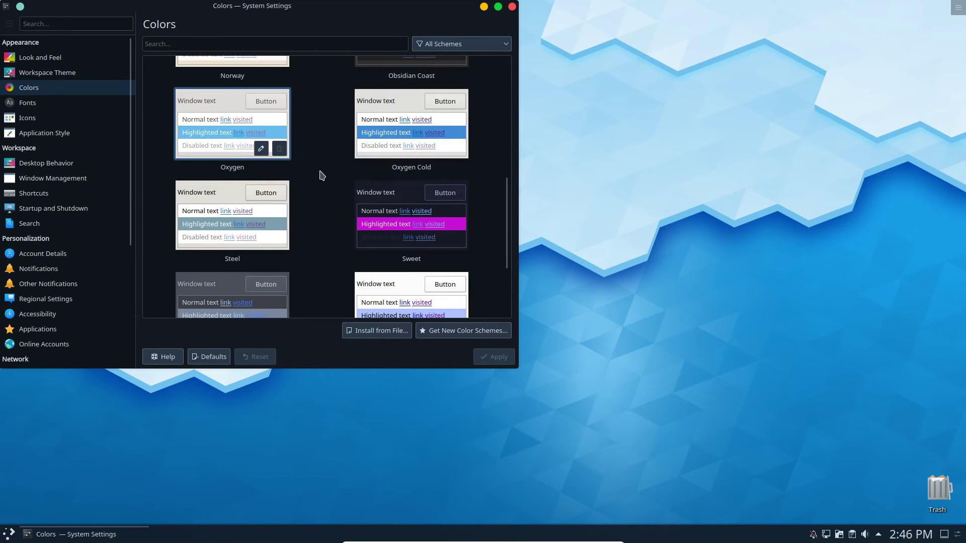
pyautogui.scroll(-3)
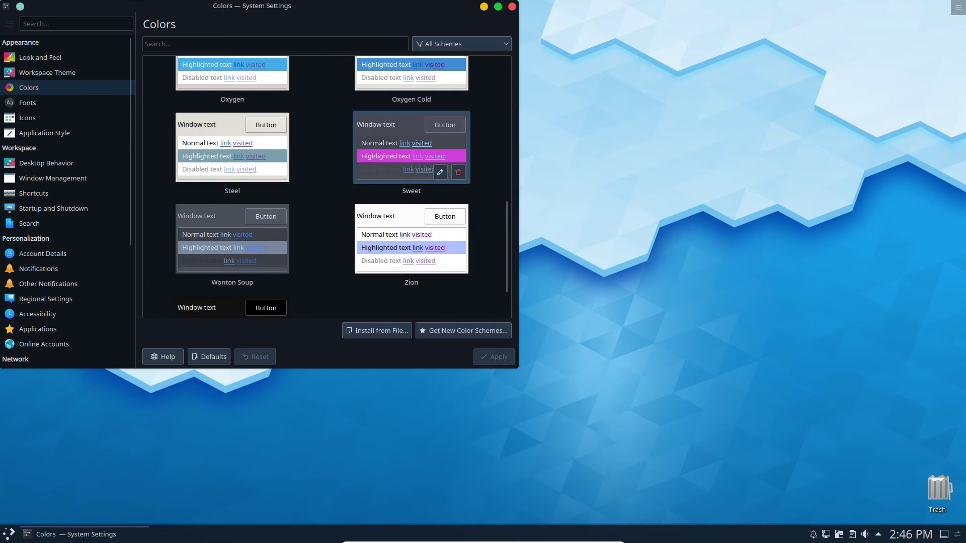
pyautogui.moveTo(488, 152)
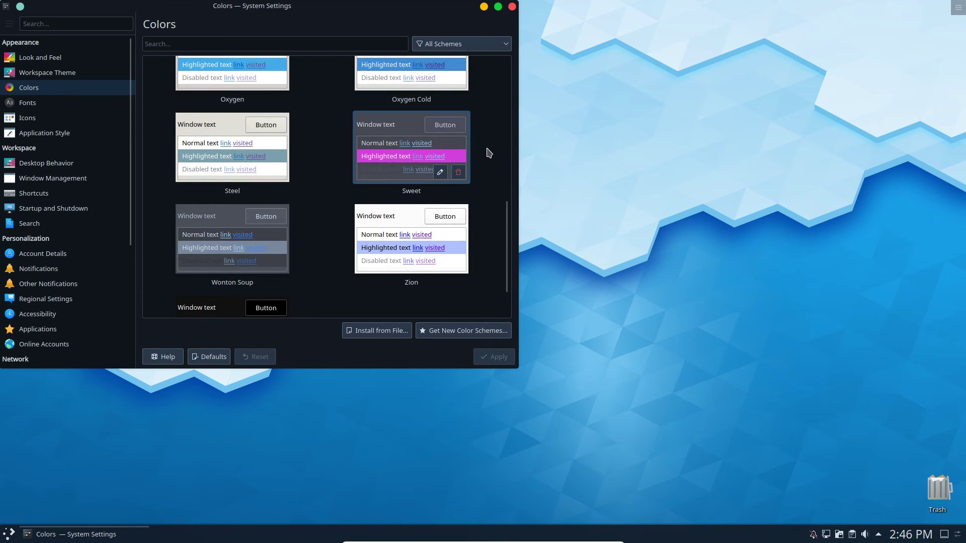
pyautogui.moveTo(480, 156)
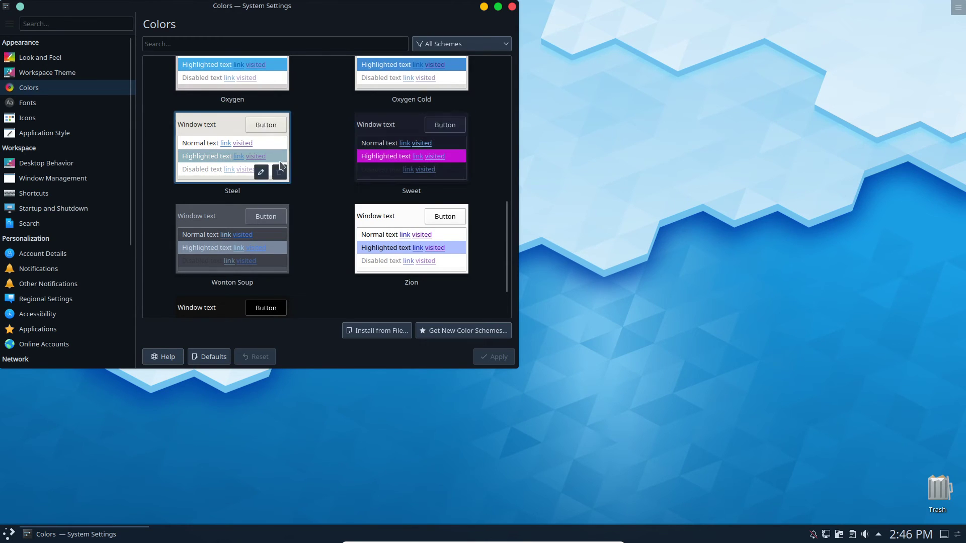
pyautogui.moveTo(275, 220)
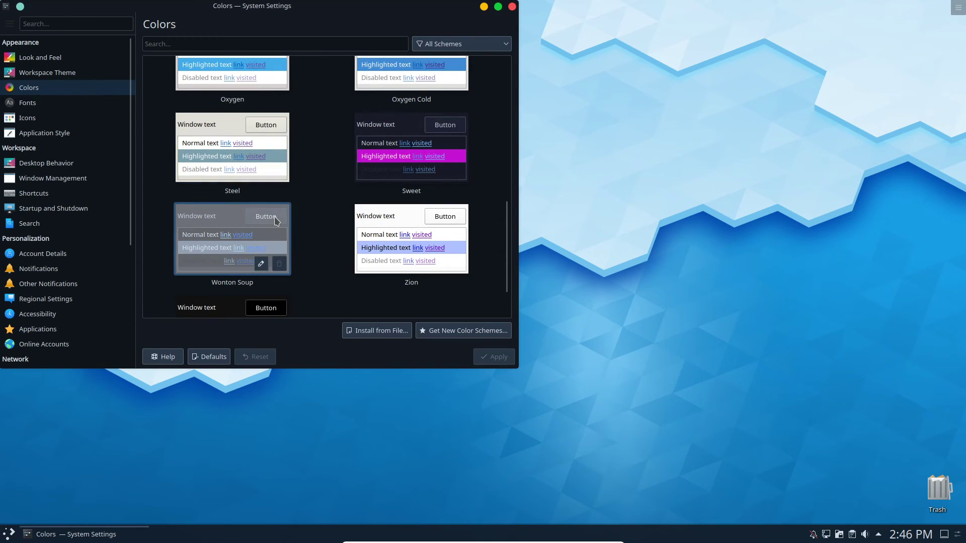
pyautogui.moveTo(302, 231)
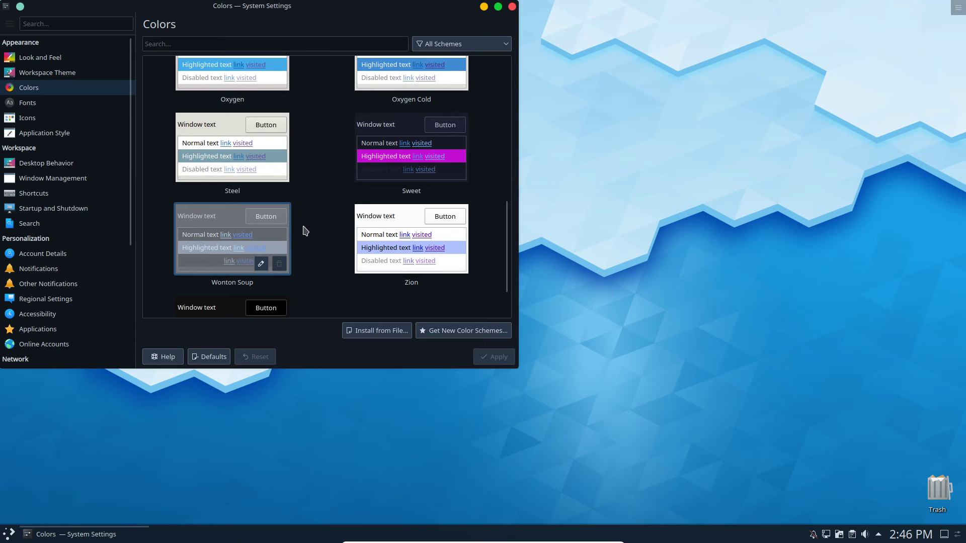
pyautogui.moveTo(313, 213)
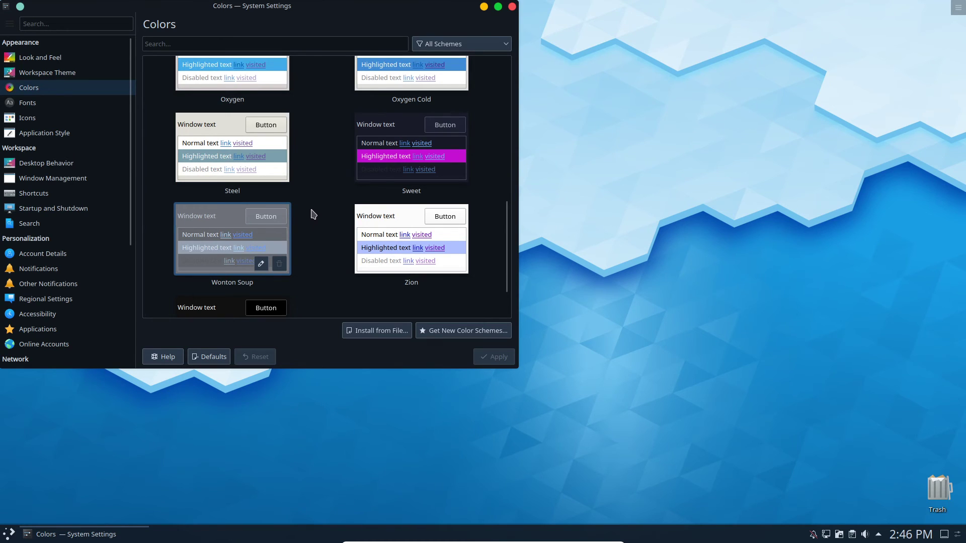
pyautogui.scroll(3)
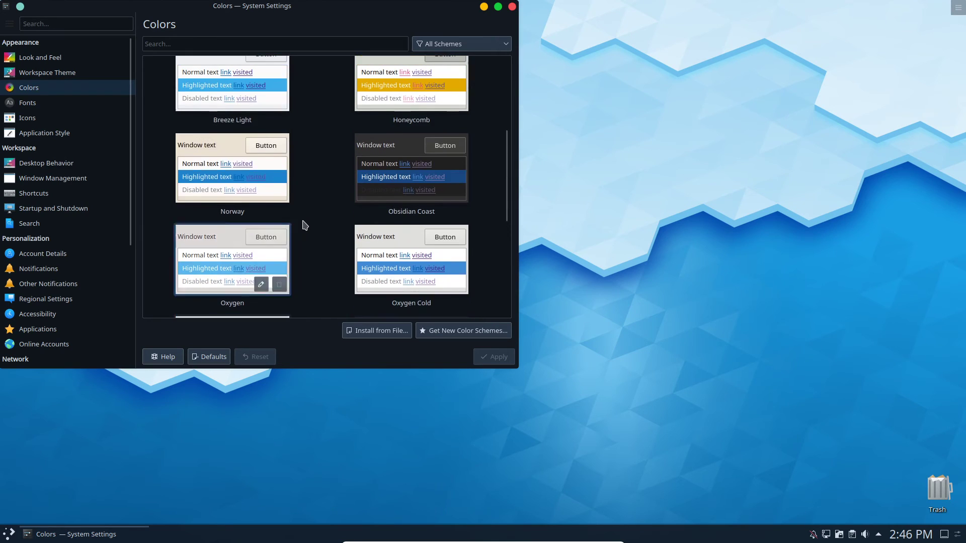
pyautogui.scroll(3)
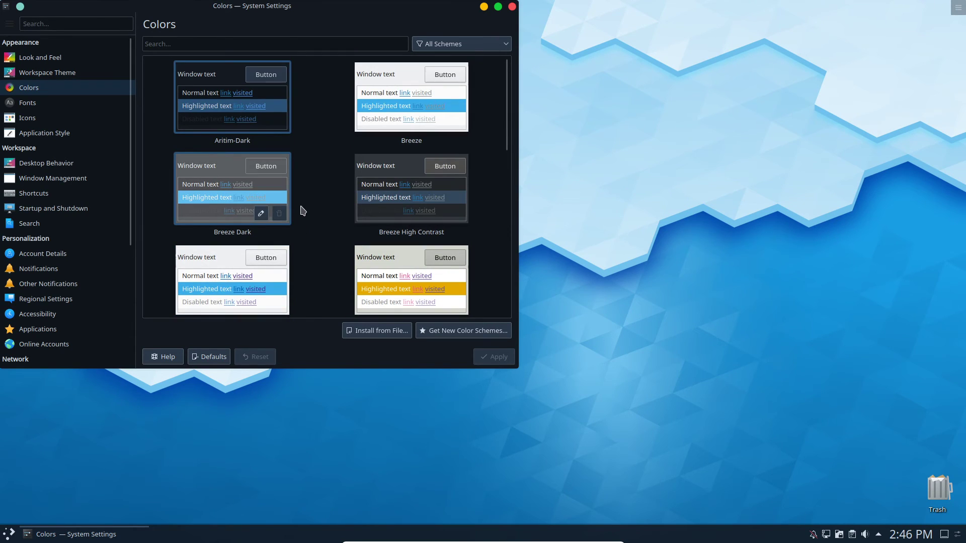
pyautogui.moveTo(300, 203)
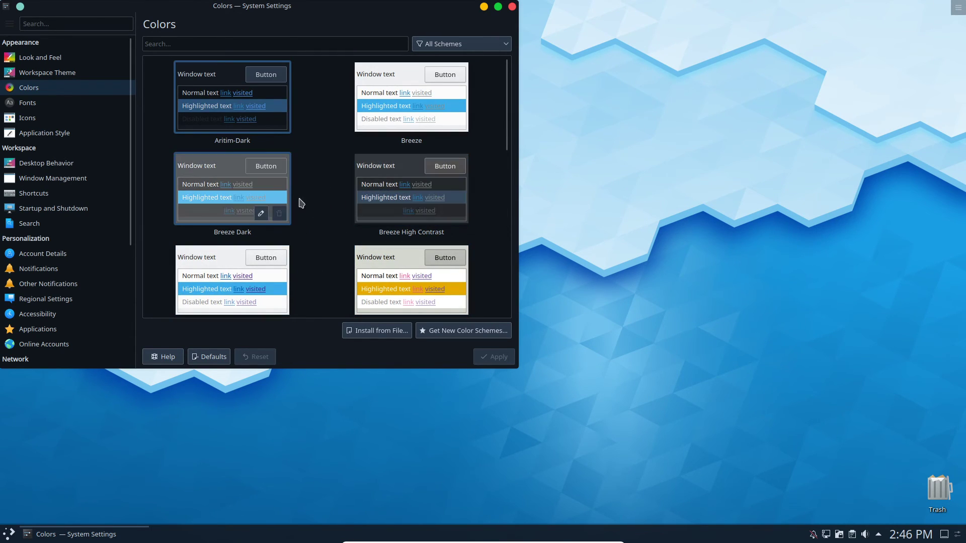
# View the Fonts settings page, then close System Settings
pyautogui.click(28, 102)
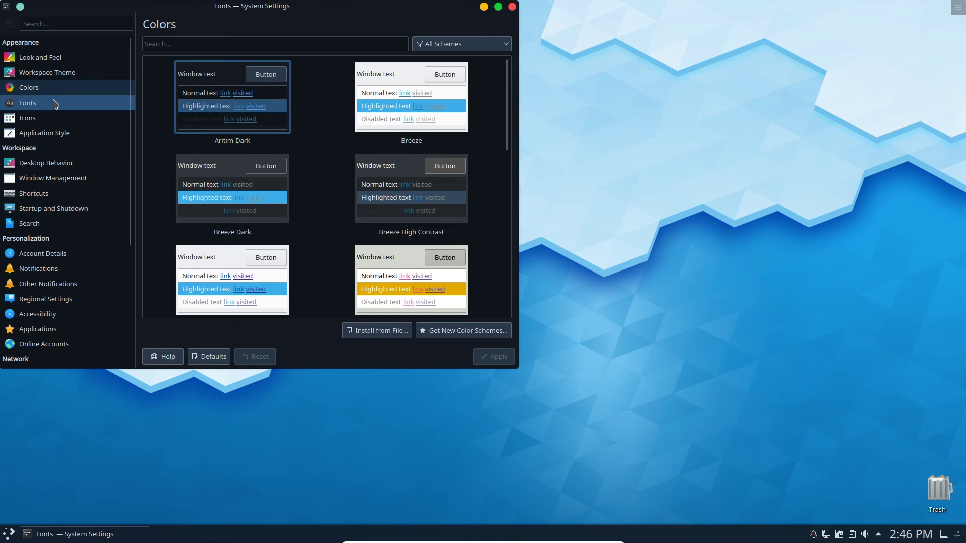
pyautogui.click(27, 102)
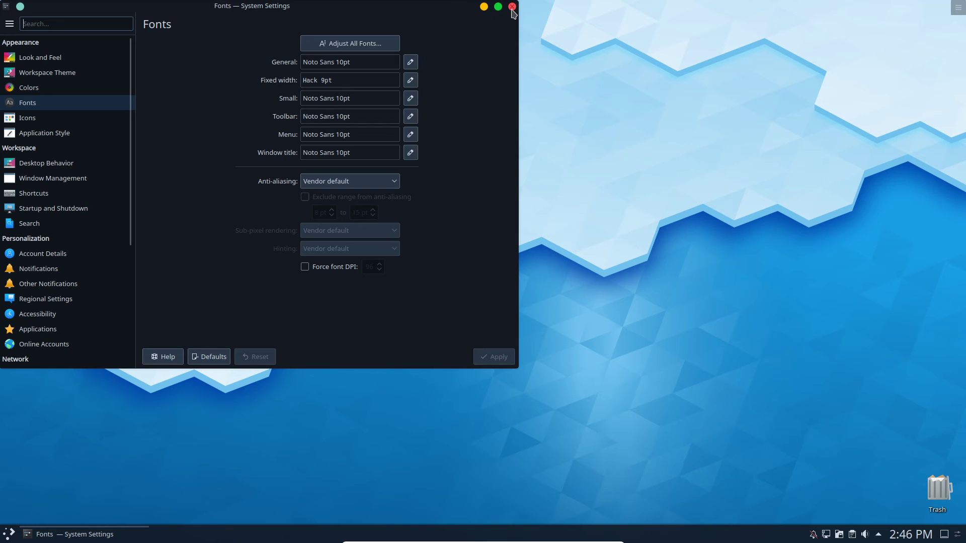
pyautogui.click(512, 6)
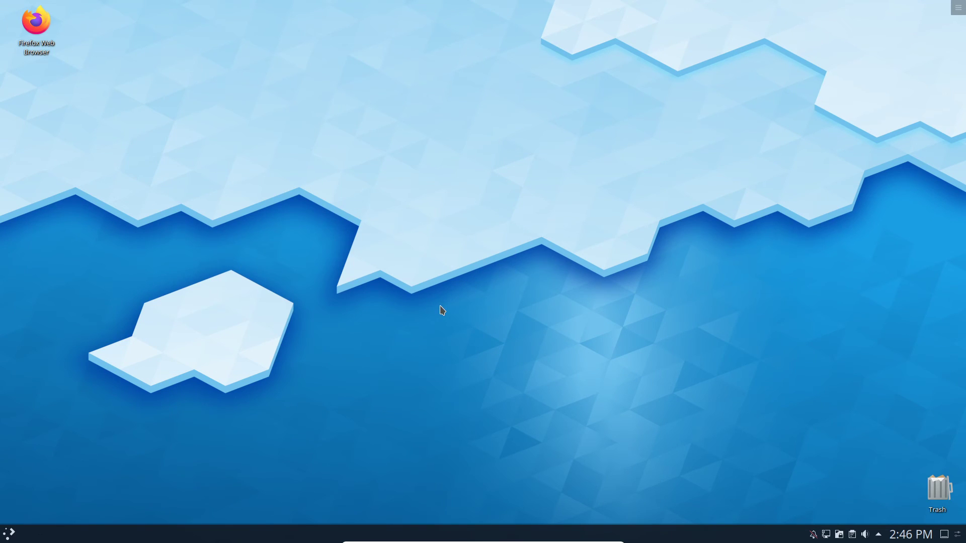
# Open the panel's application launcher to show the Favorites list
pyautogui.click(8, 533)
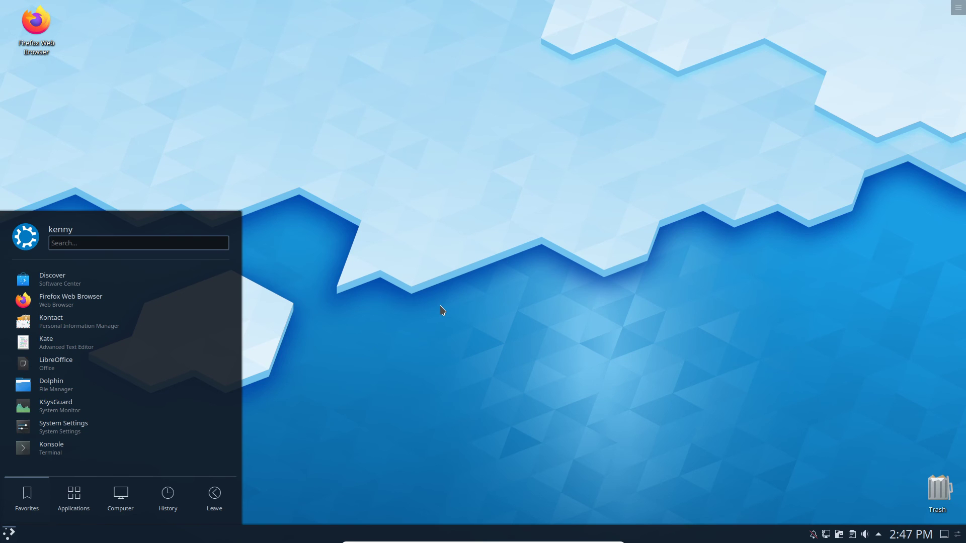
pyautogui.moveTo(319, 94)
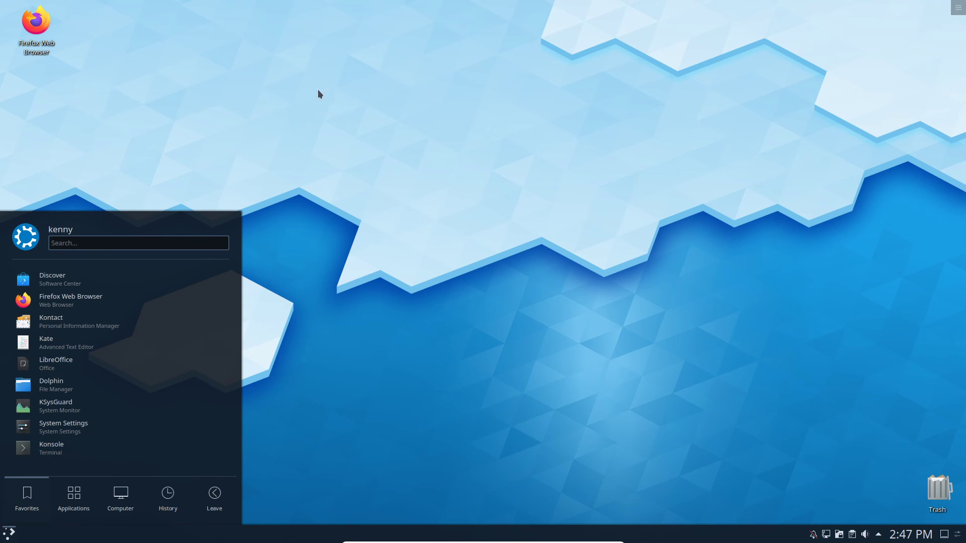
# Launch Konsole and run free -h, showing 3.8Gi total and 731Mi used memory
pyautogui.click(51, 448)
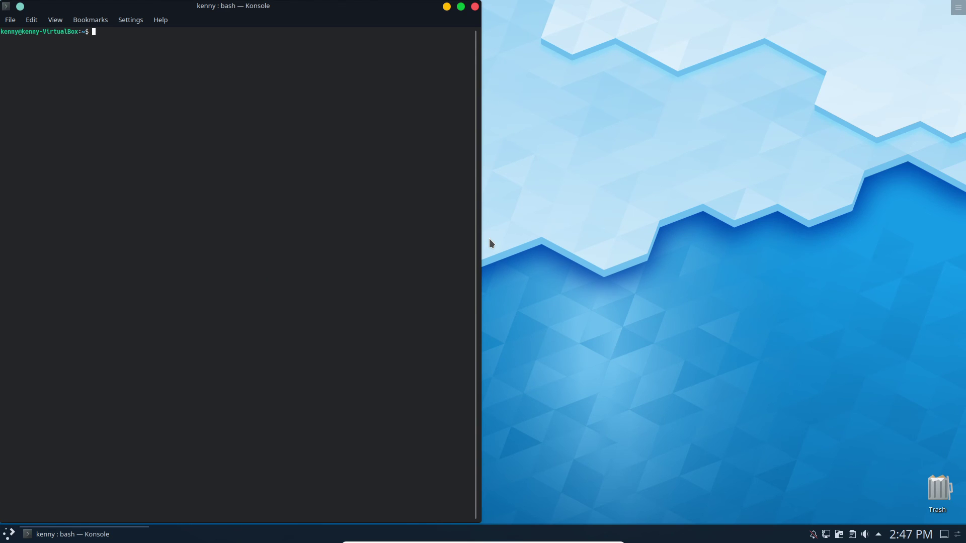
pyautogui.write('fre')
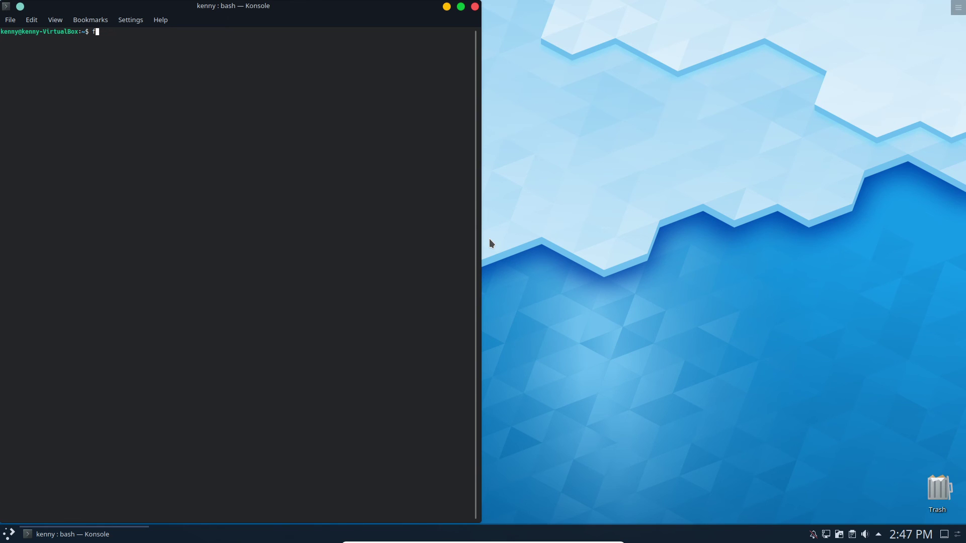
pyautogui.write('ree -h')
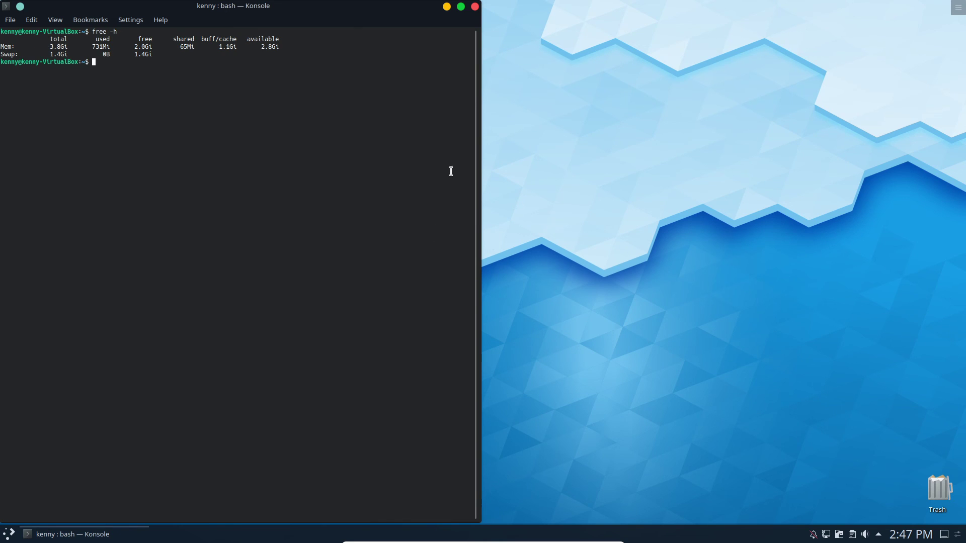
pyautogui.moveTo(103, 46)
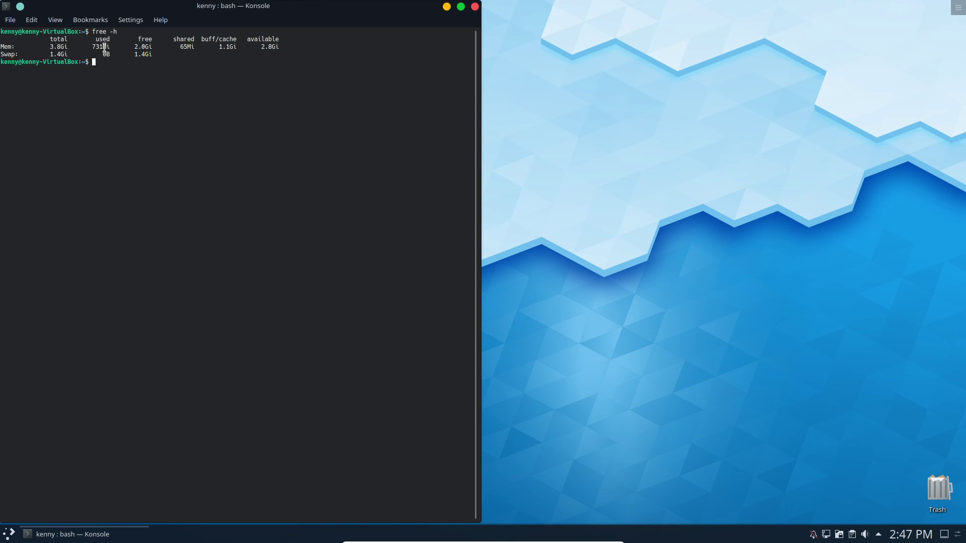
pyautogui.moveTo(103, 11)
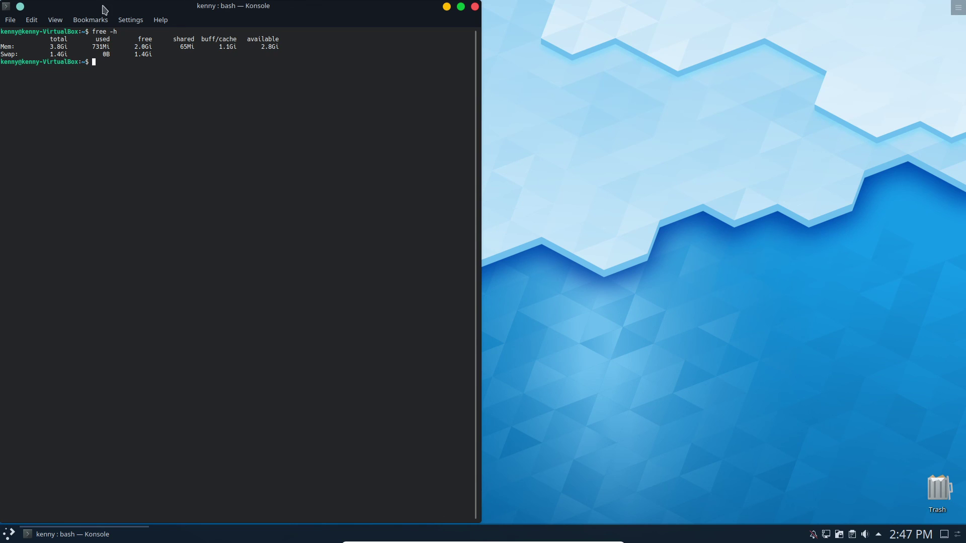
pyautogui.moveTo(105, 42)
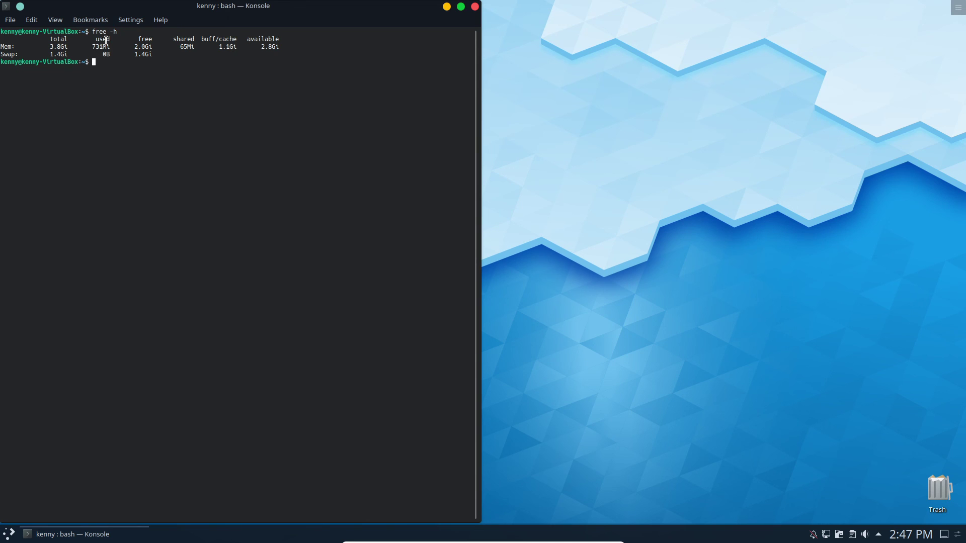
pyautogui.moveTo(335, 84)
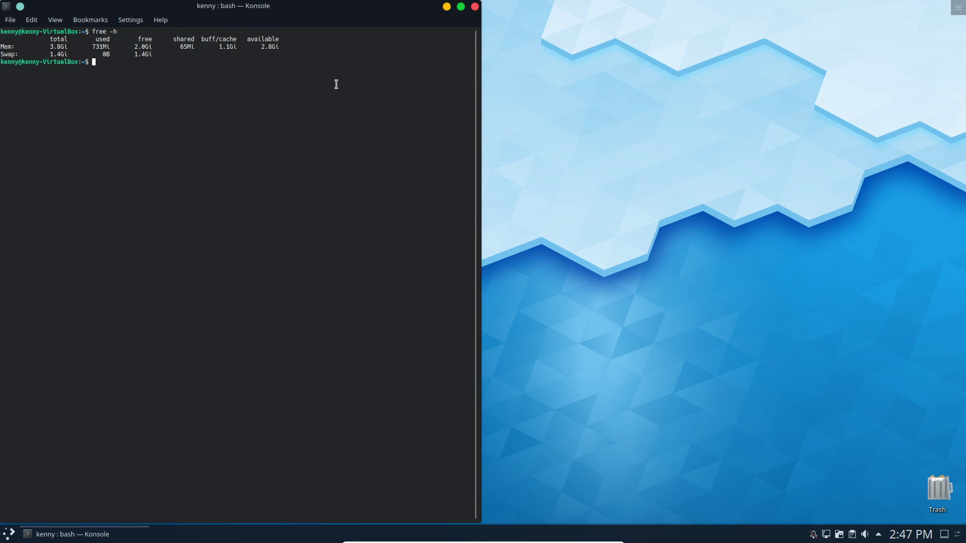
pyautogui.moveTo(574, 122)
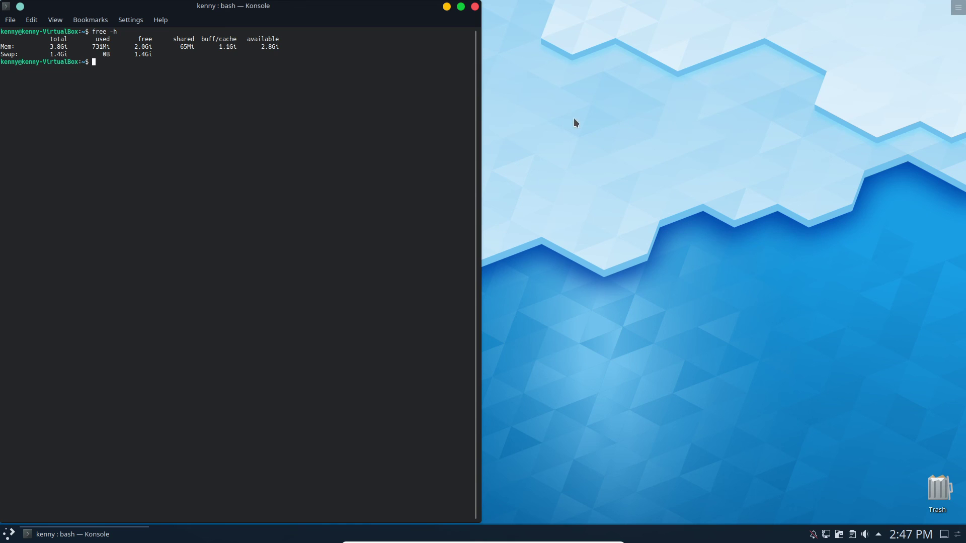
pyautogui.moveTo(97, 47)
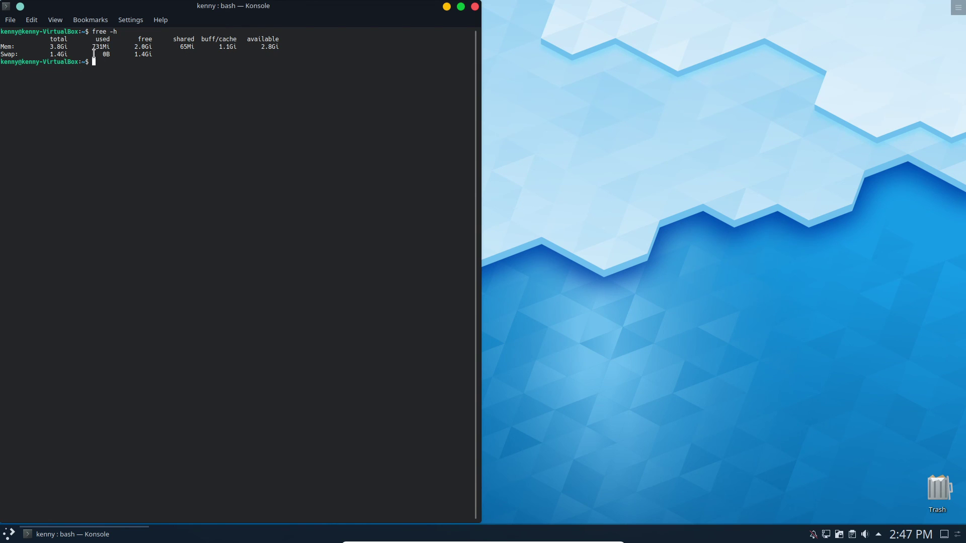
pyautogui.moveTo(156, 64)
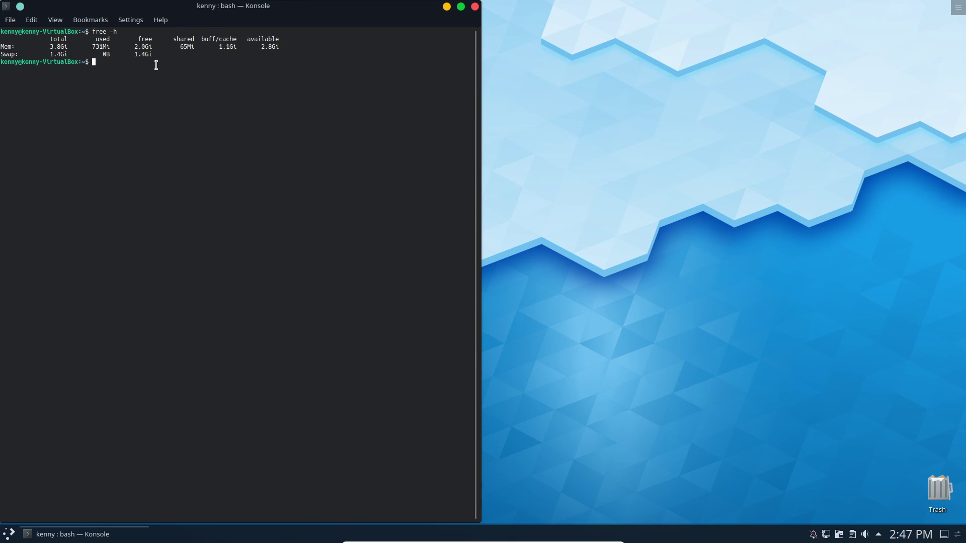